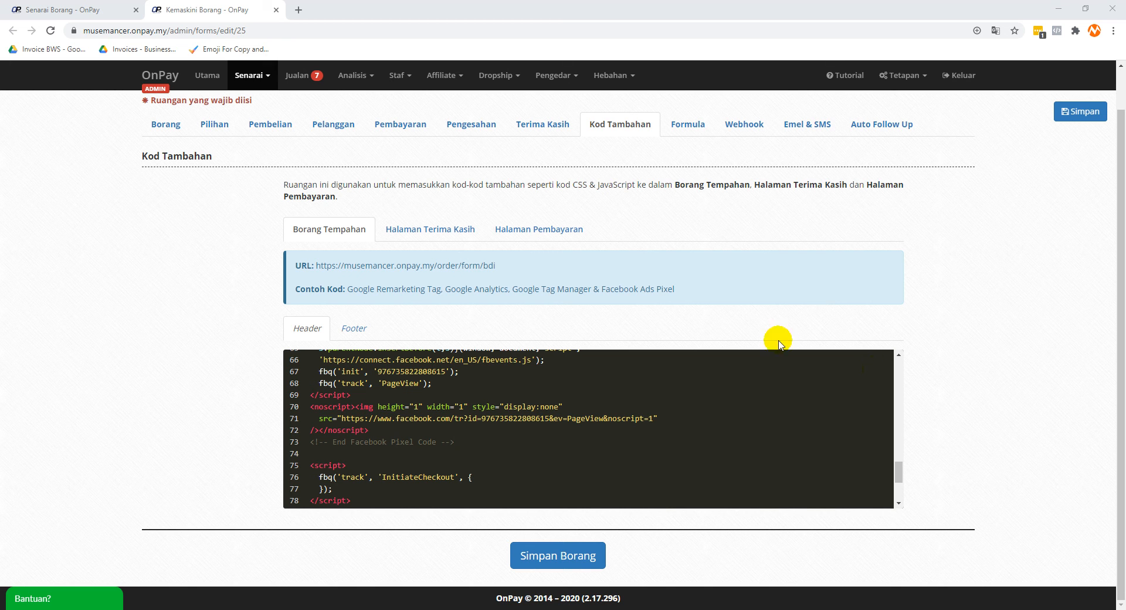
mouse_move(221, 320)
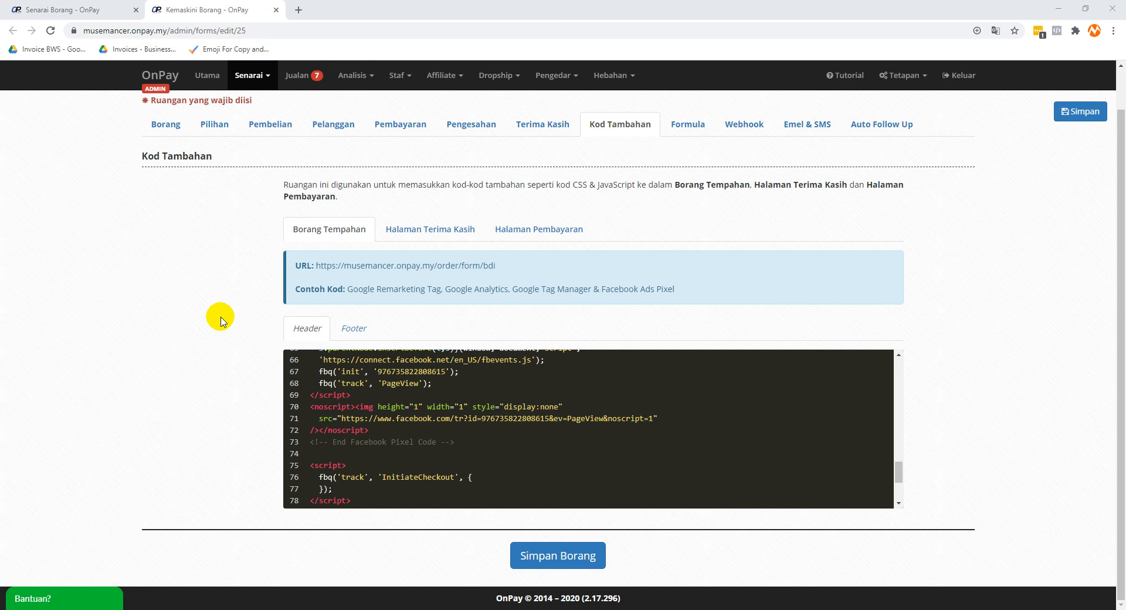
mouse_move(119, 239)
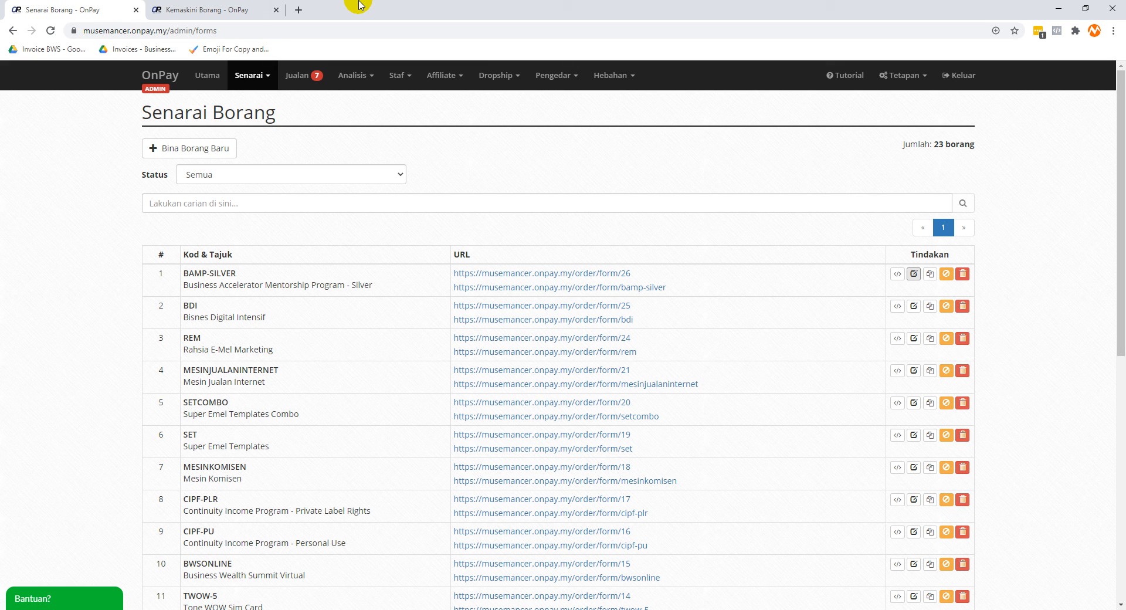
mouse_move(810, 267)
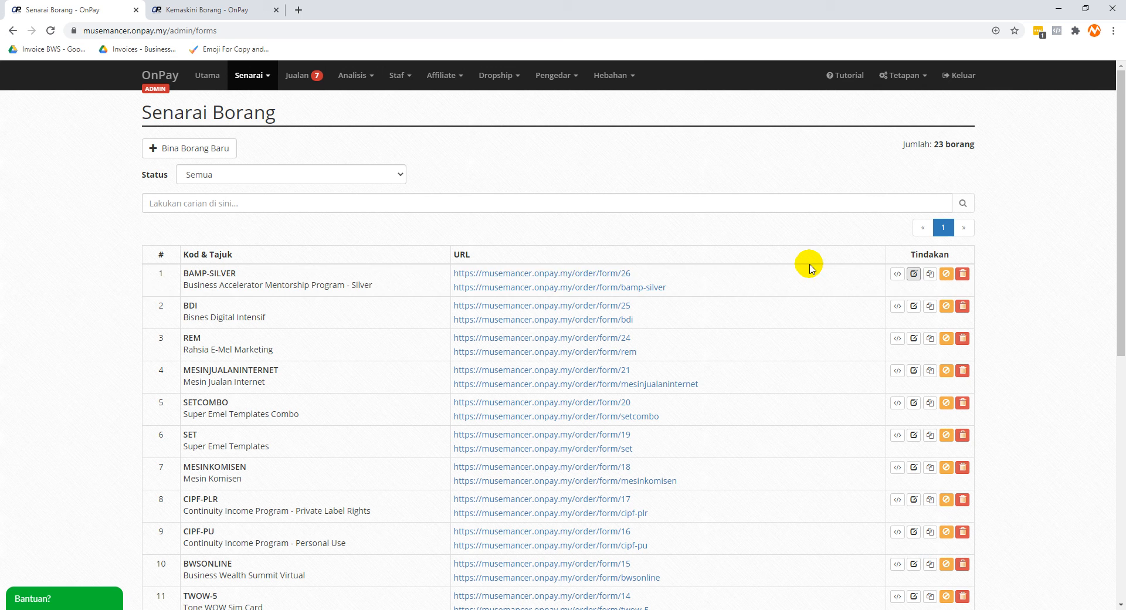
Open BAMP-SILVER's Kod Tambahan settings on Borang Tempahan and focus the empty Header editor
click(913, 274)
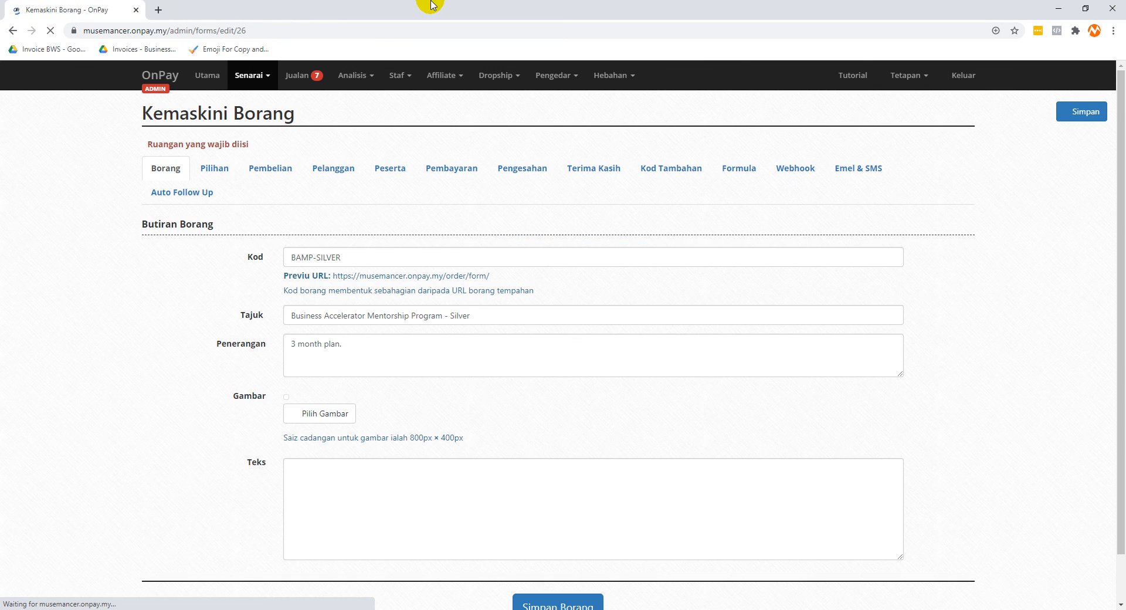
mouse_move(561, 260)
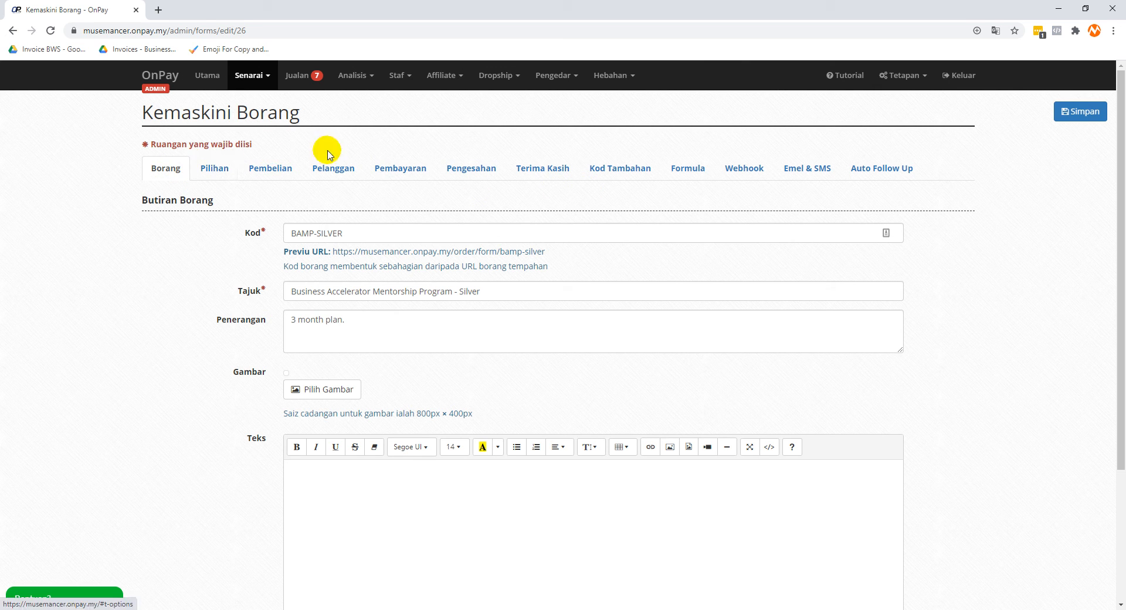
mouse_move(619, 168)
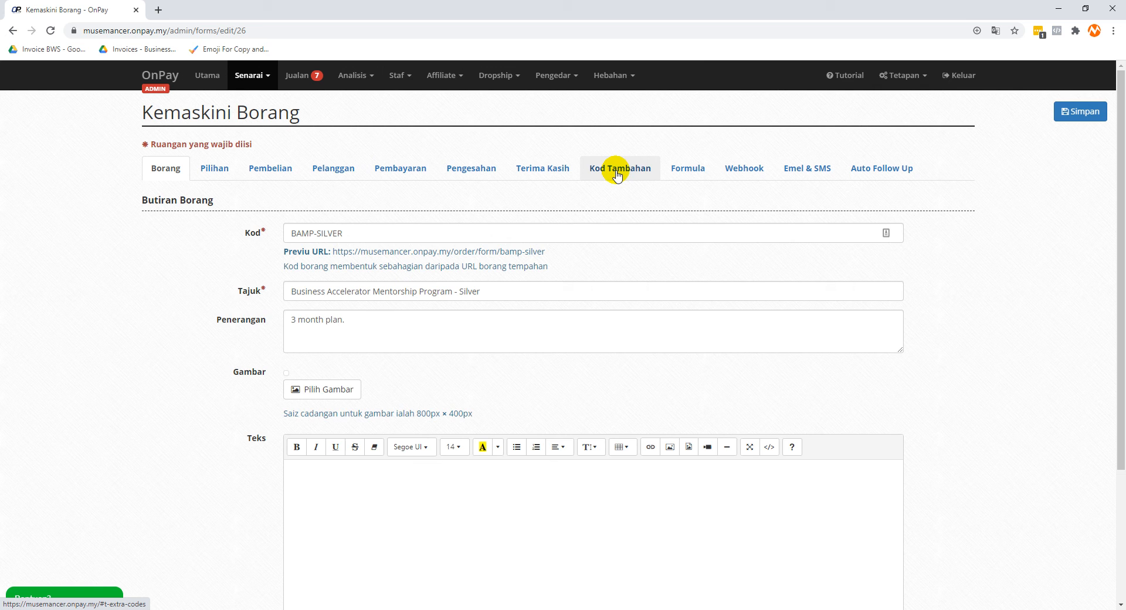
click(619, 168)
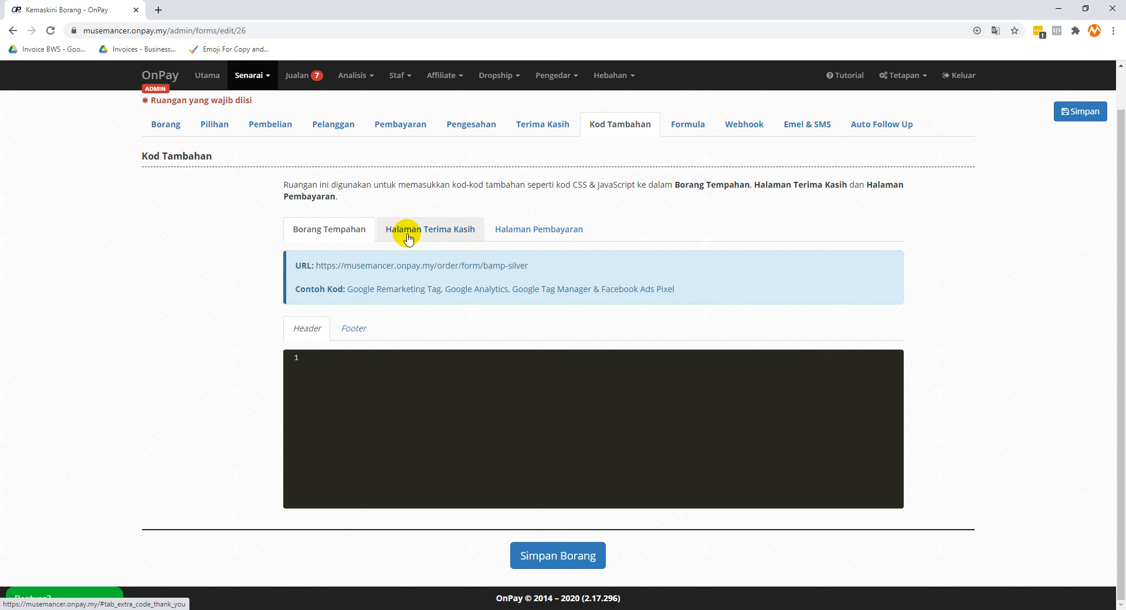
click(430, 229)
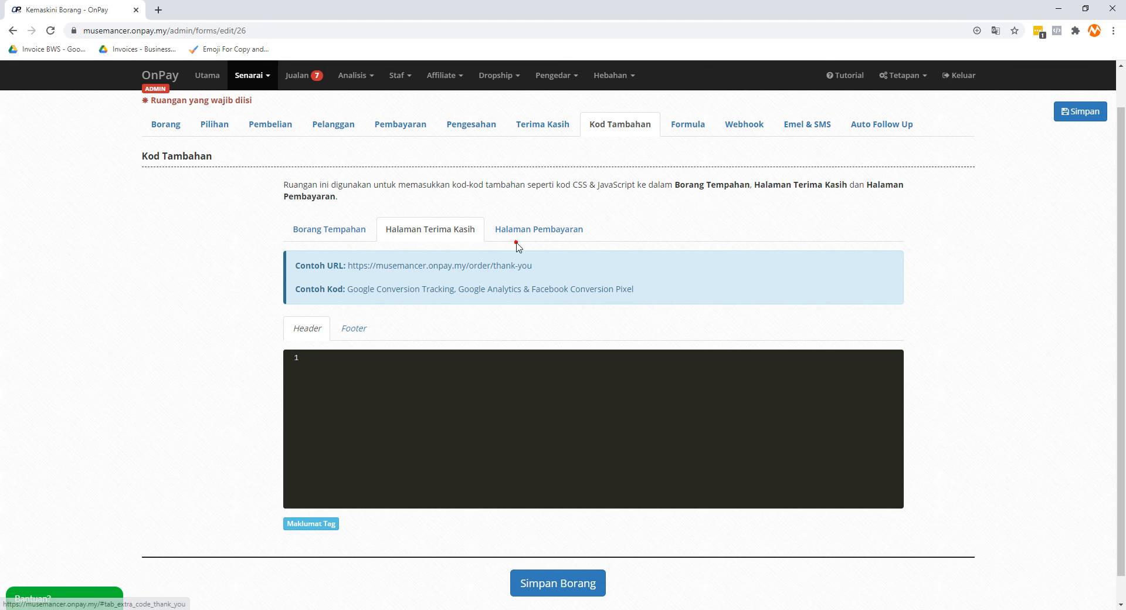
click(329, 229)
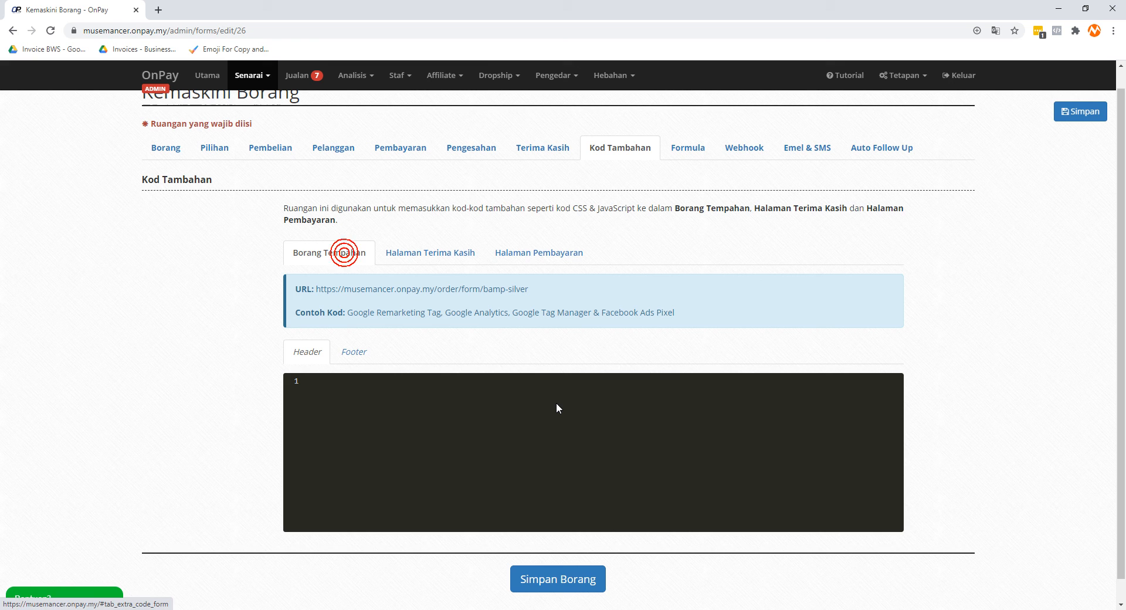
click(557, 405)
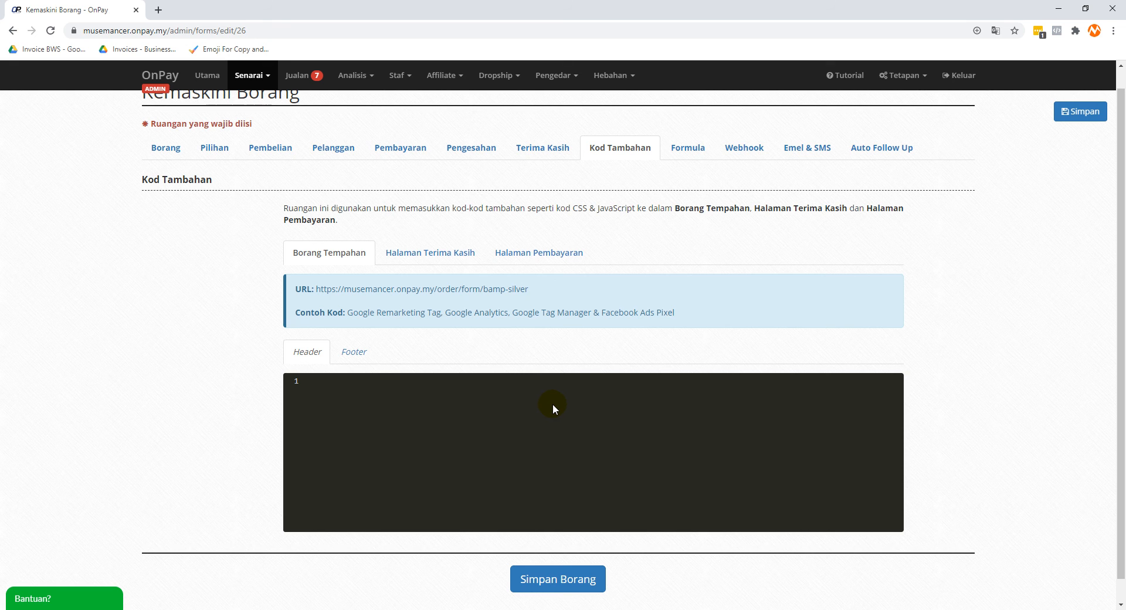
mouse_move(177, 439)
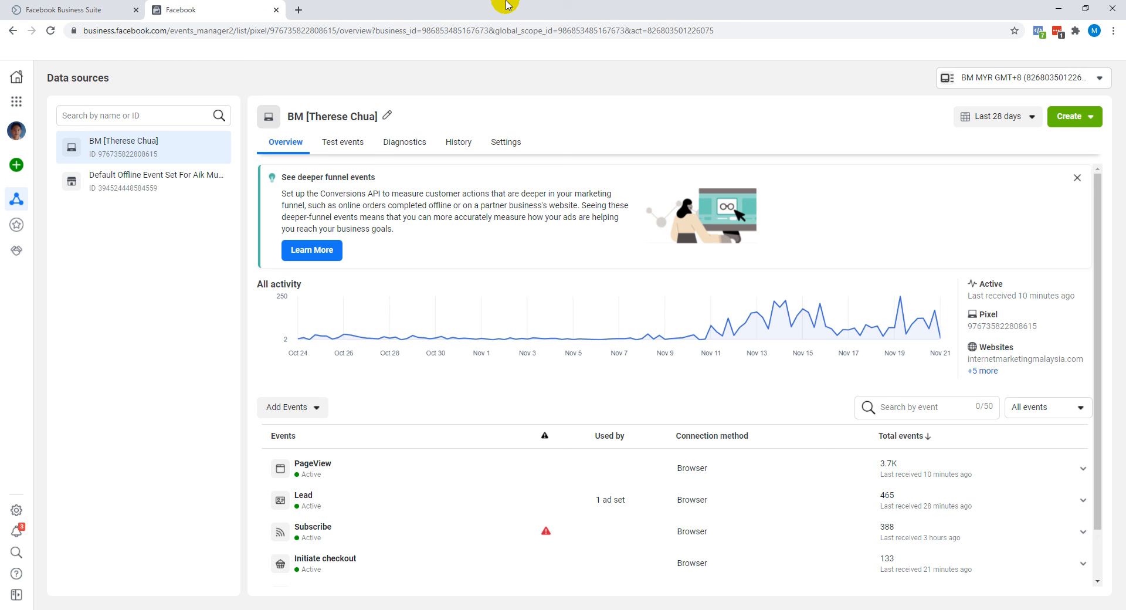
mouse_move(440, 188)
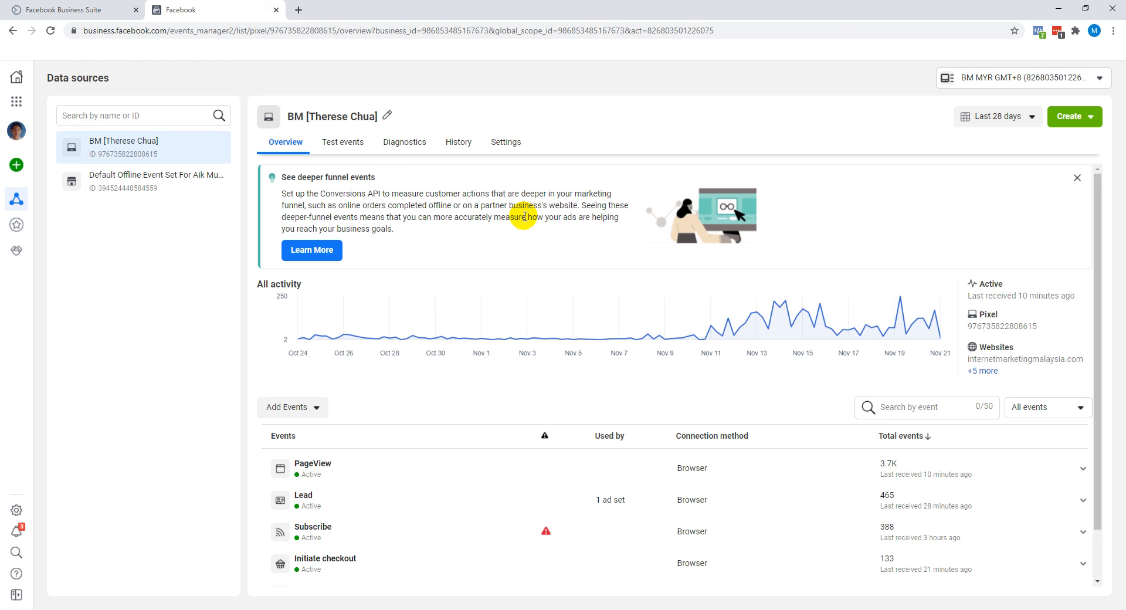
mouse_move(523, 216)
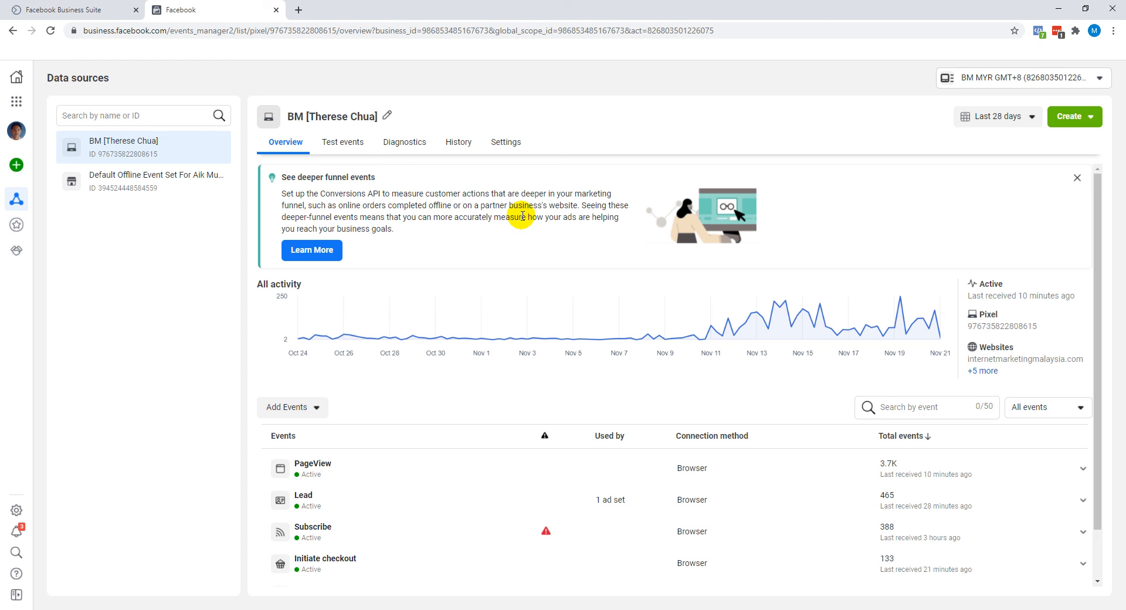
mouse_move(515, 220)
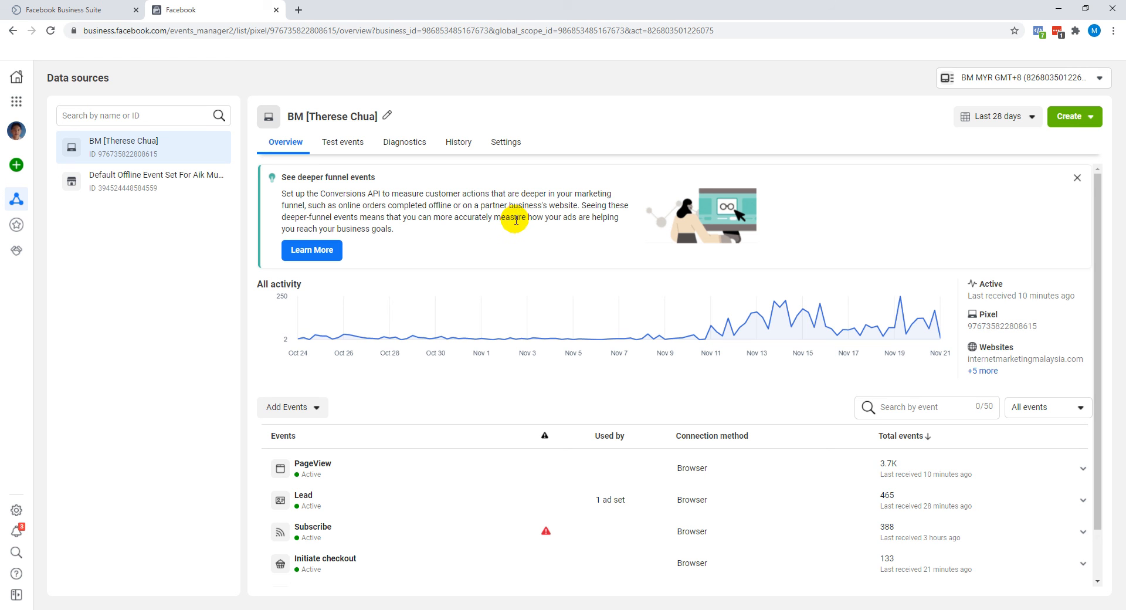
mouse_move(159, 35)
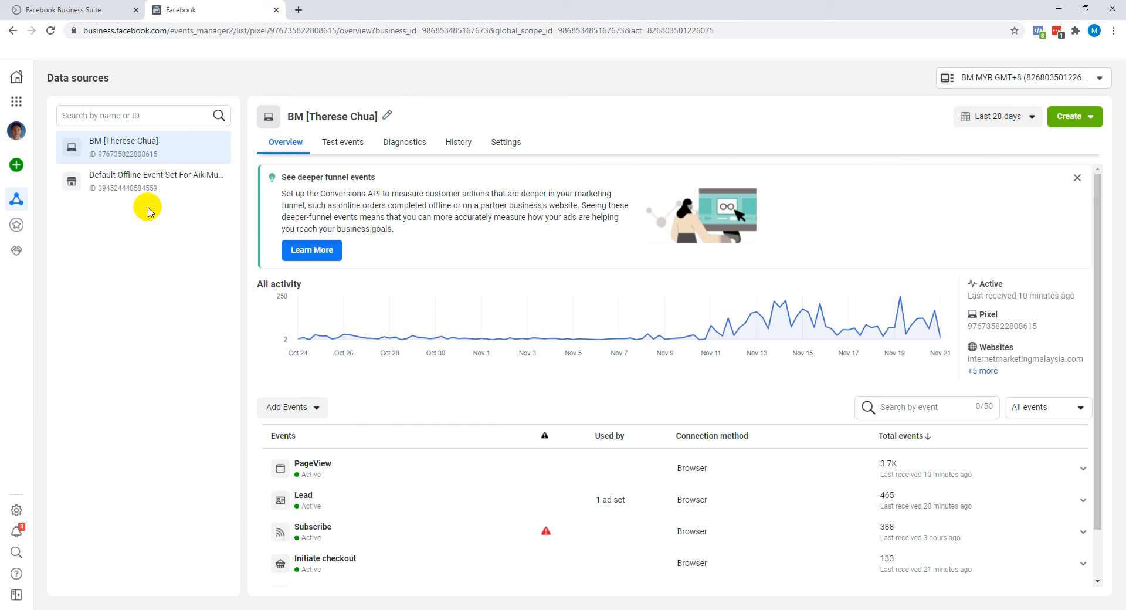
mouse_move(155, 261)
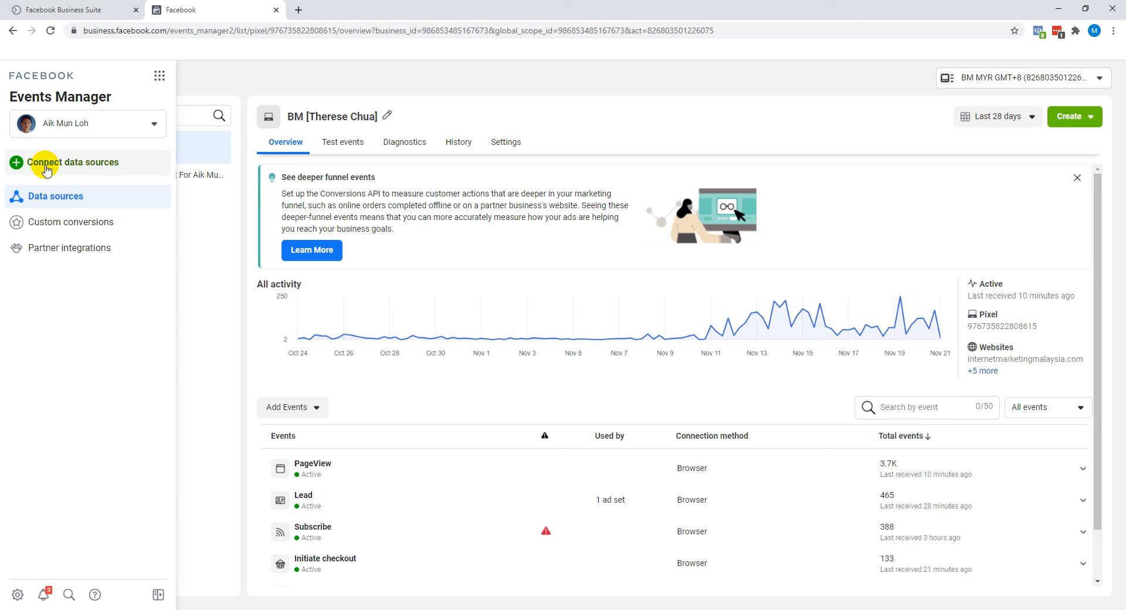
mouse_move(45, 193)
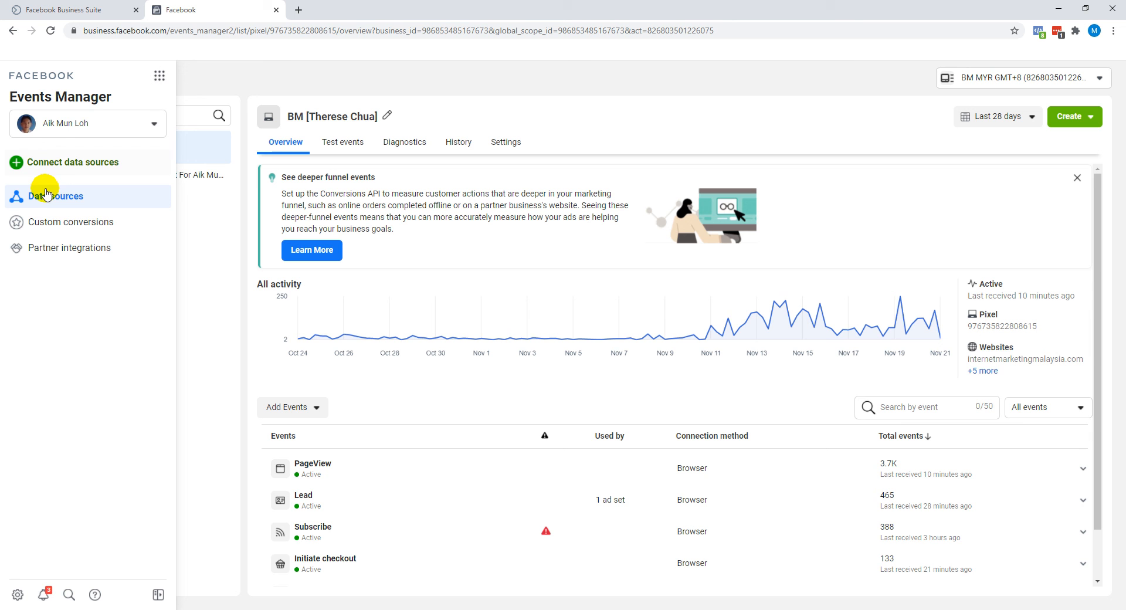
click(56, 196)
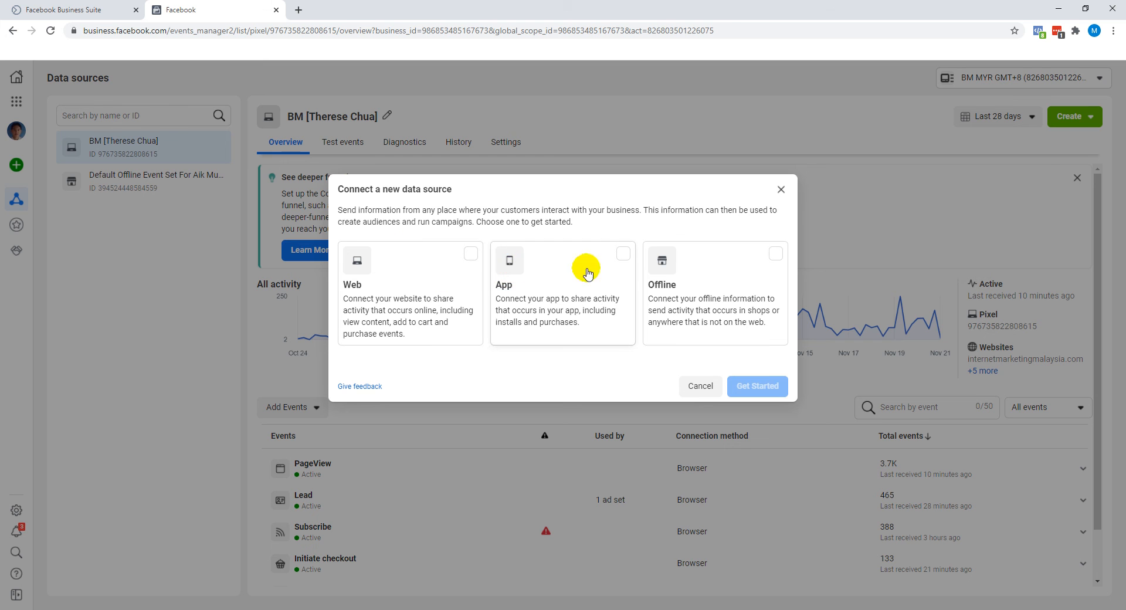
click(698, 386)
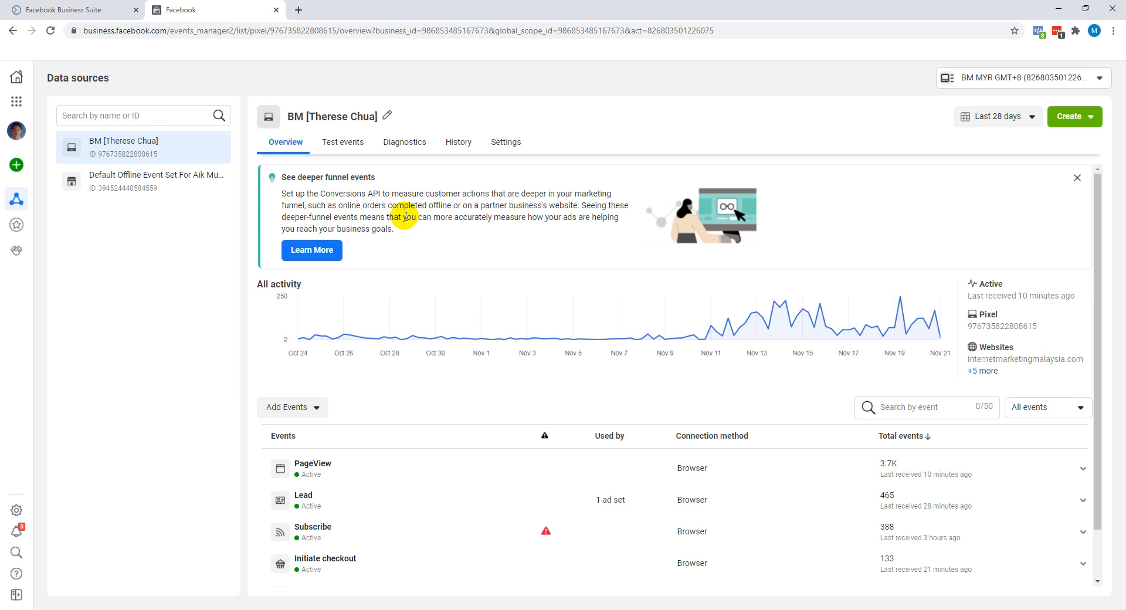
mouse_move(203, 209)
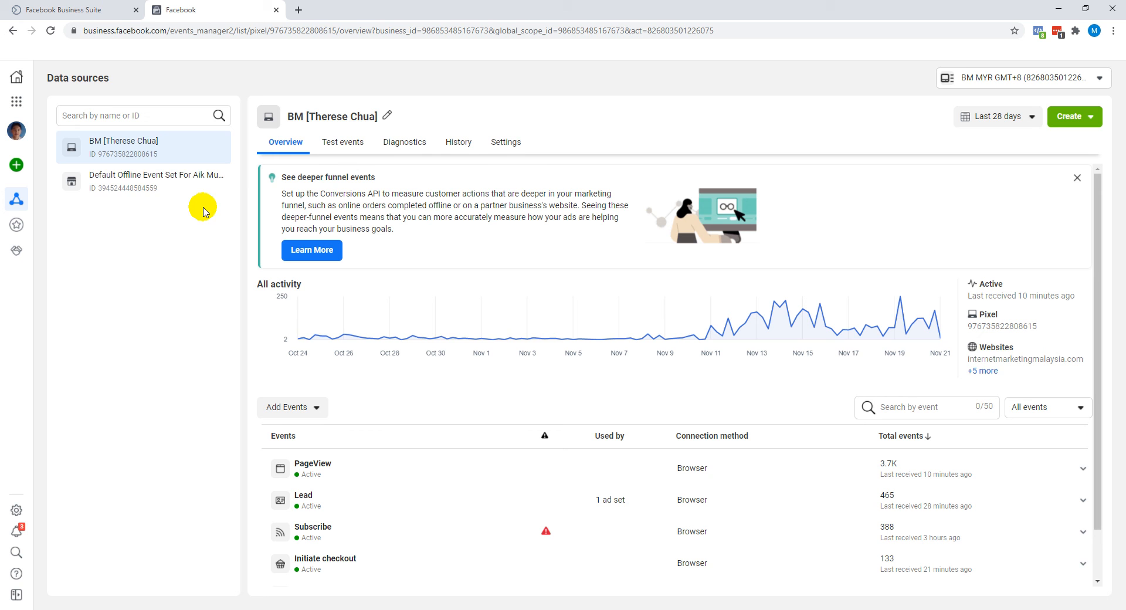
mouse_move(245, 217)
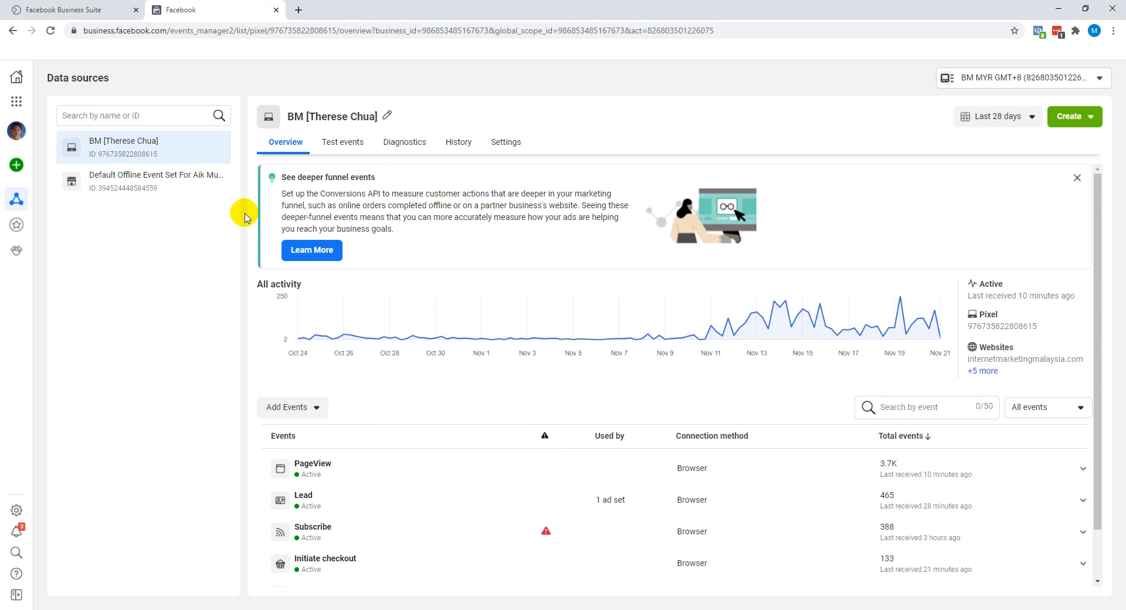
Choose manual pixel installation for a new website and copy the pixel base code
click(288, 408)
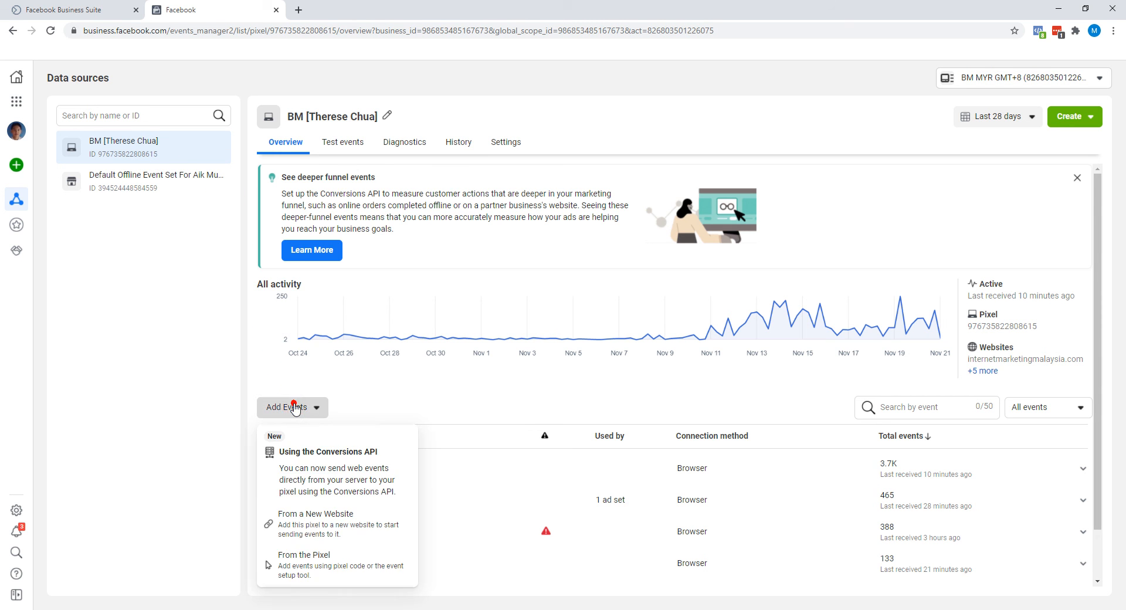
mouse_move(297, 566)
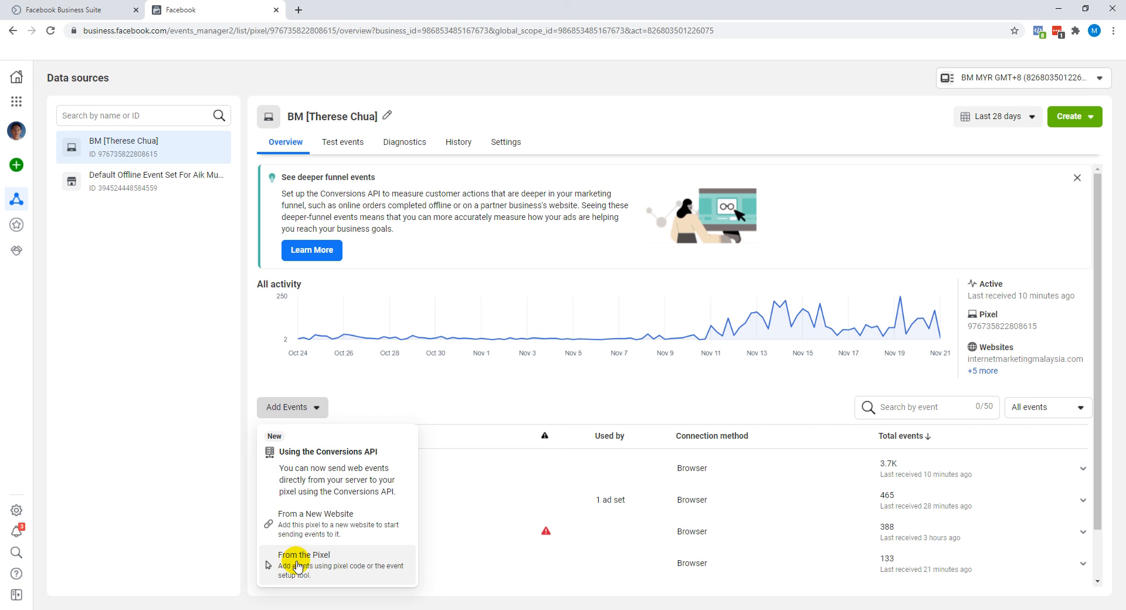
click(303, 565)
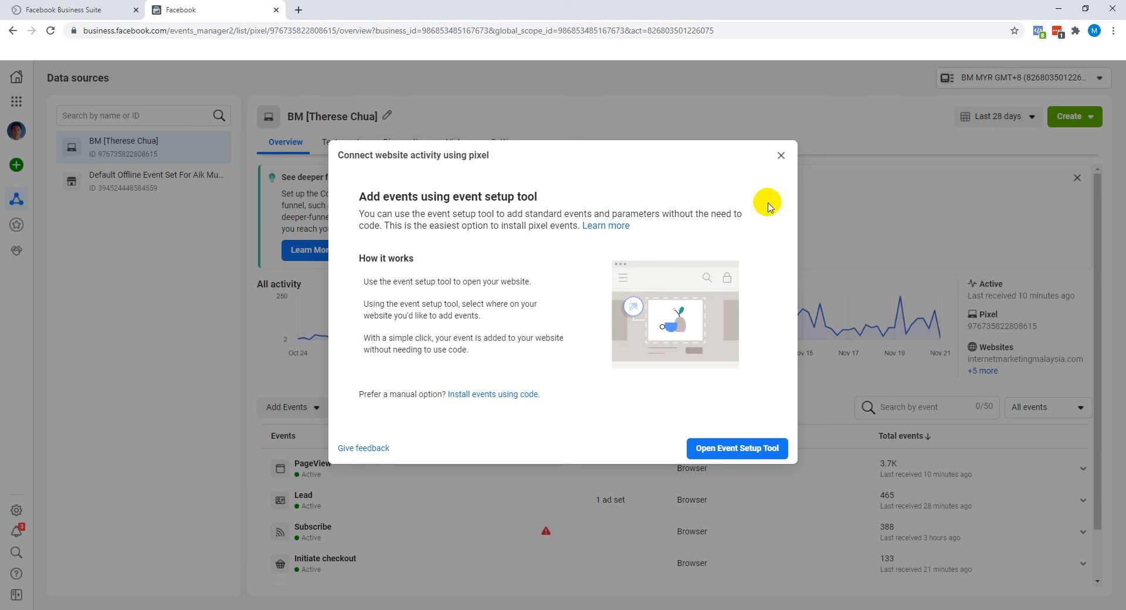
mouse_move(471, 397)
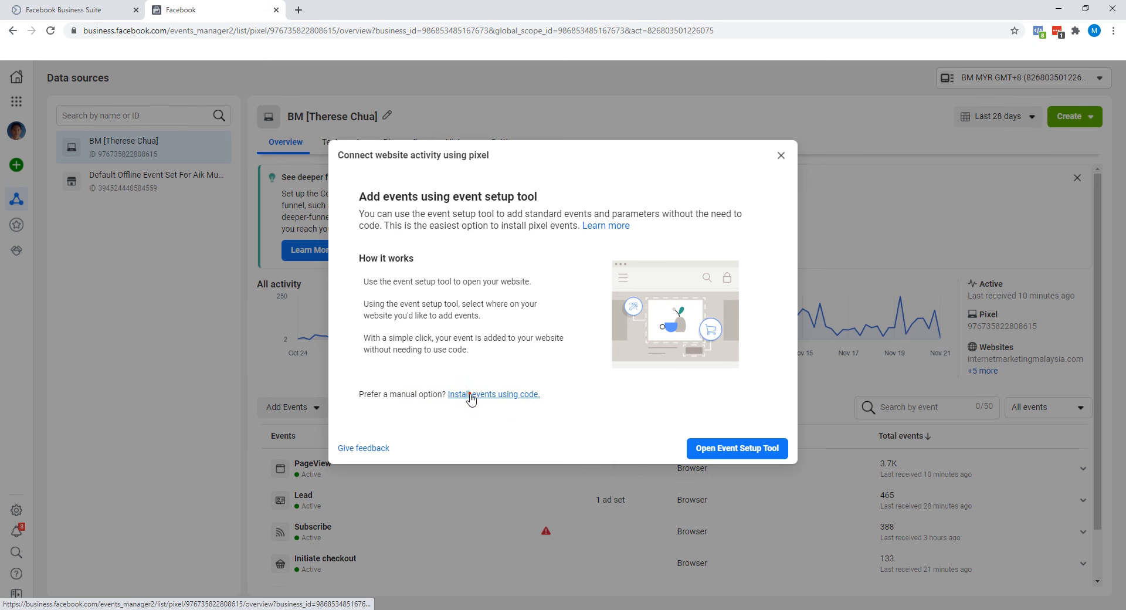
click(493, 394)
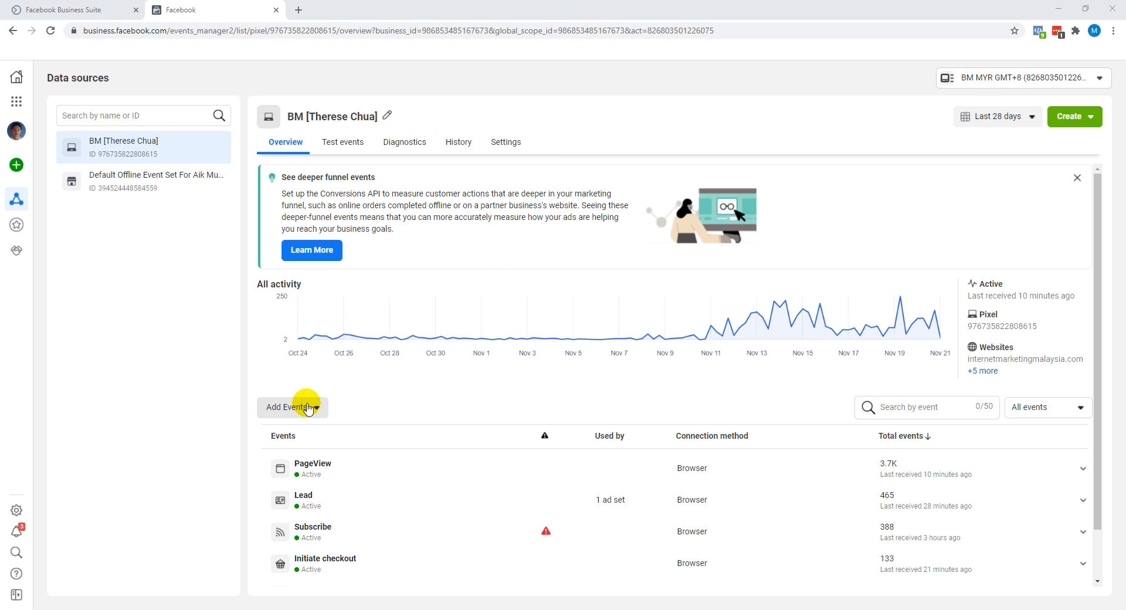
click(291, 407)
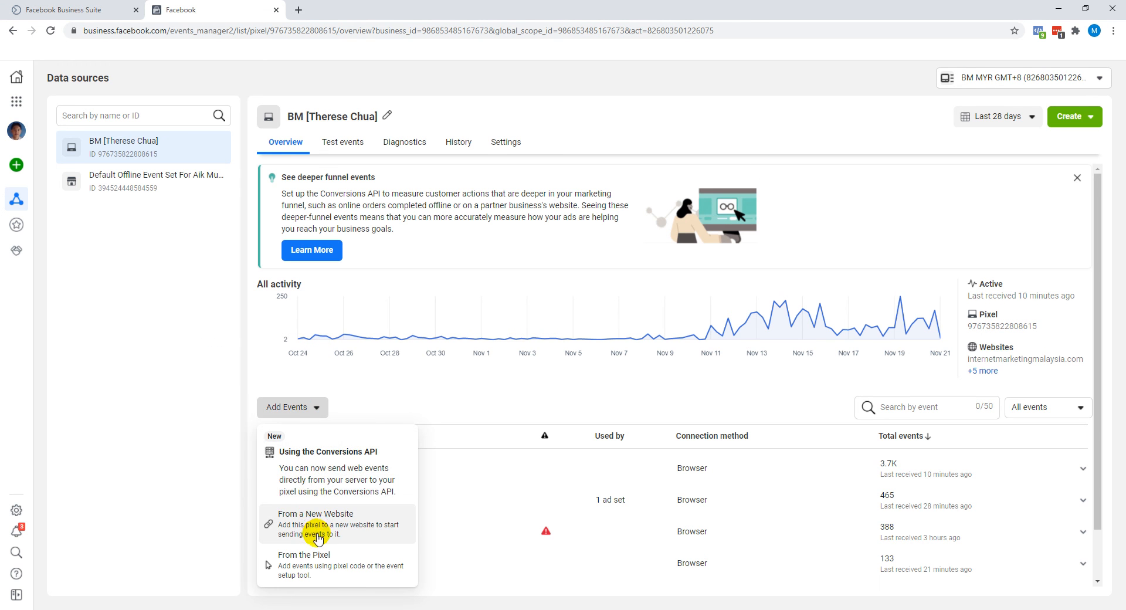
click(314, 523)
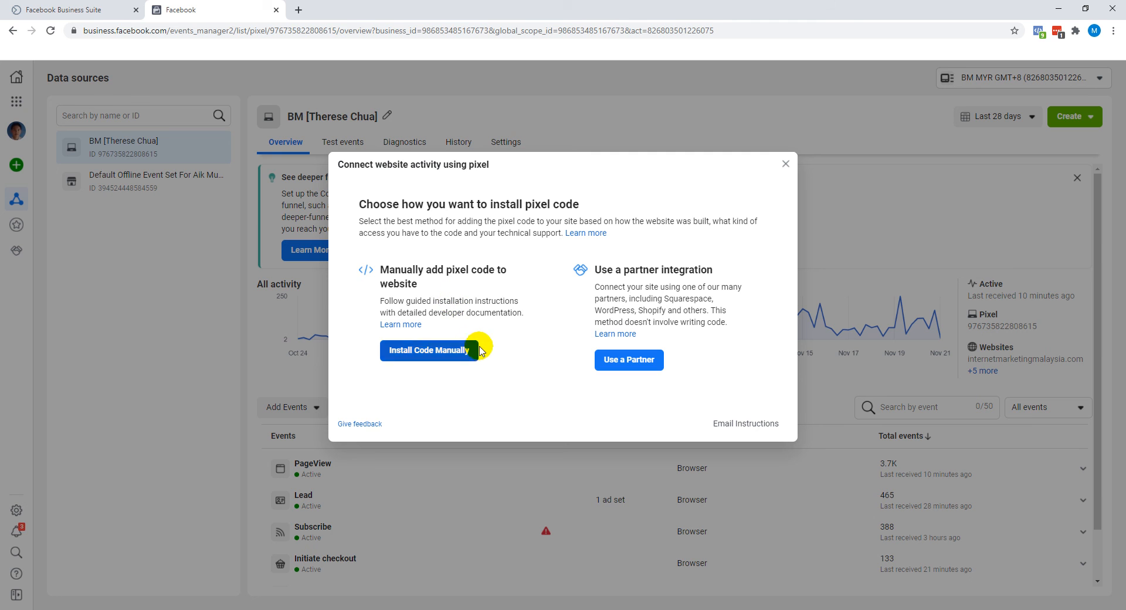
mouse_move(403, 266)
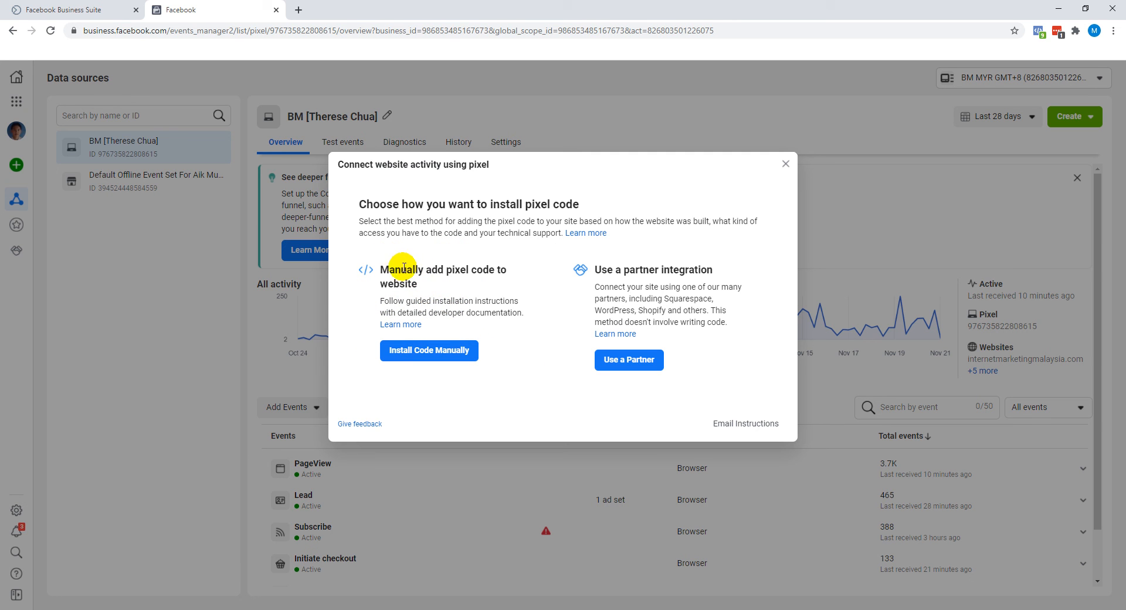
mouse_move(442, 288)
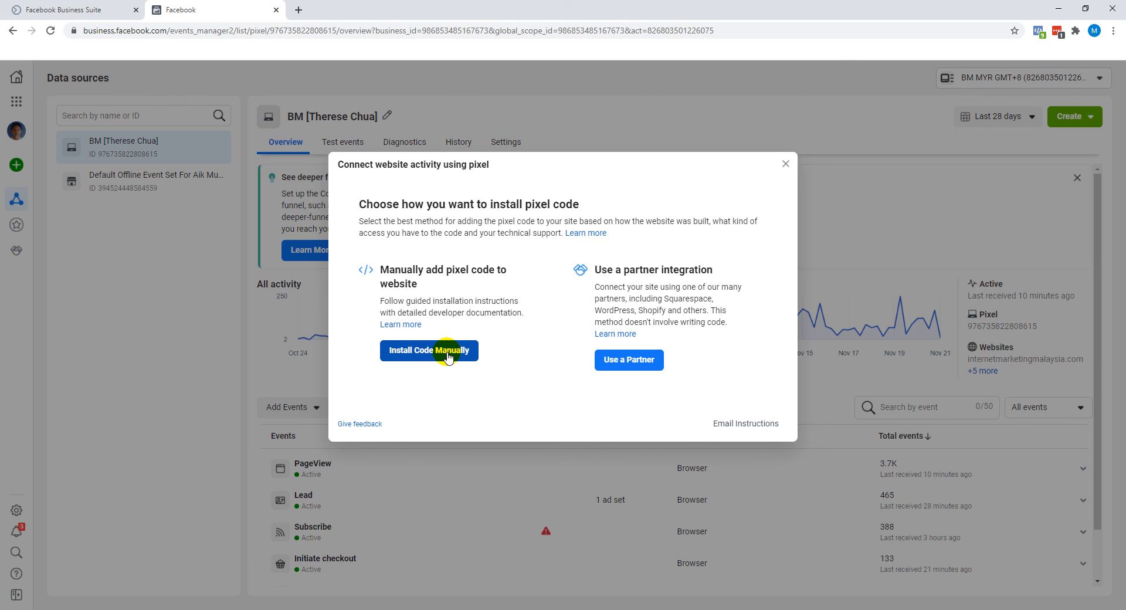
click(428, 351)
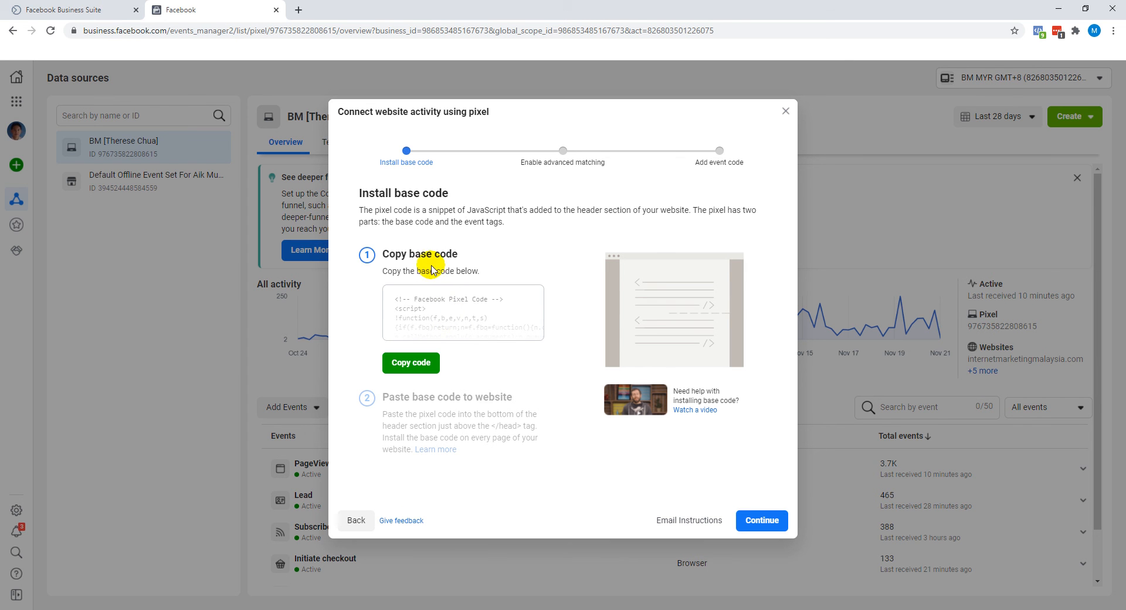
click(410, 363)
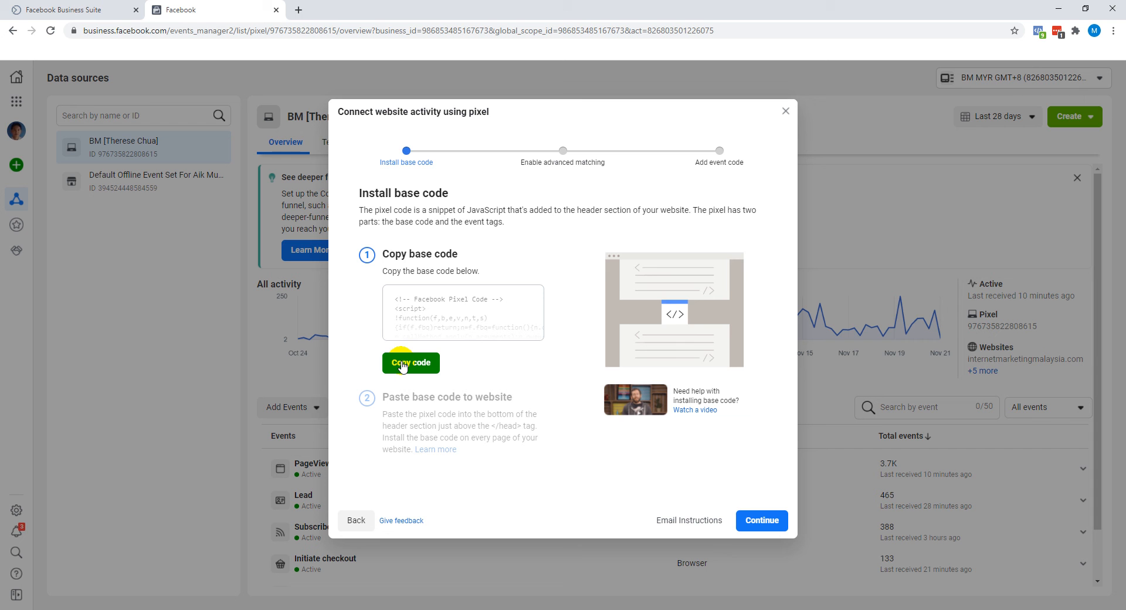
click(410, 362)
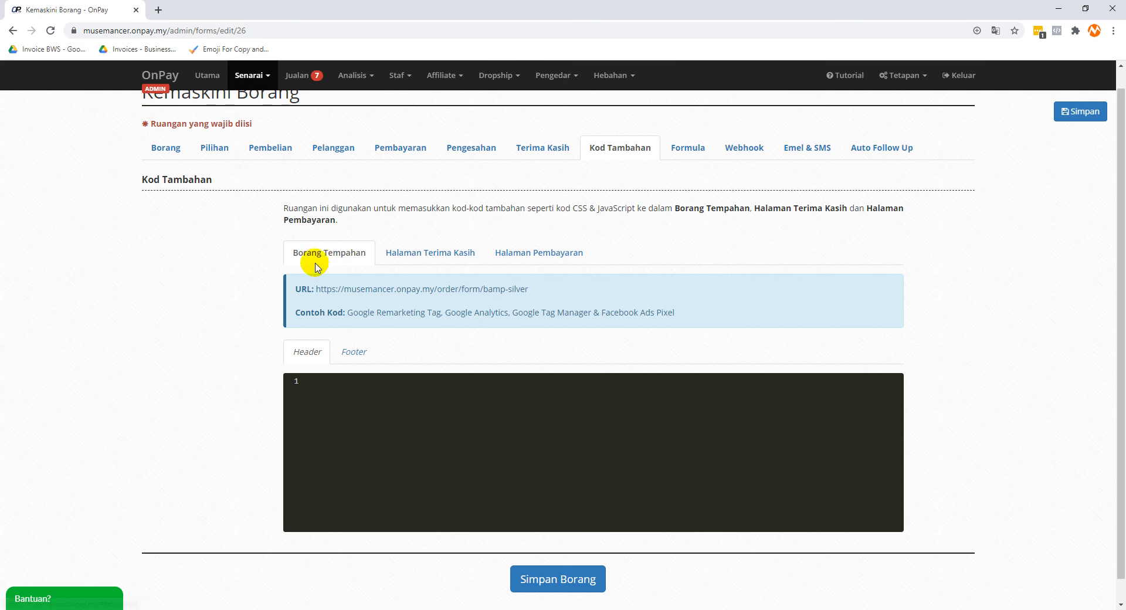
mouse_move(374, 437)
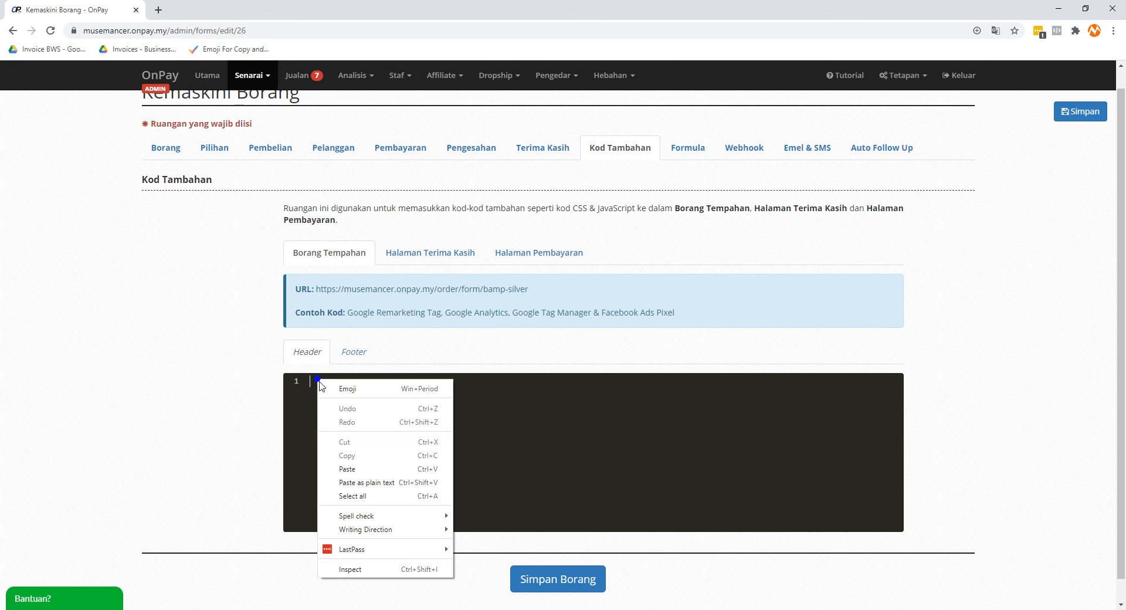
Paste the Facebook Pixel base code into the order form header, save, and open the live form
click(346, 469)
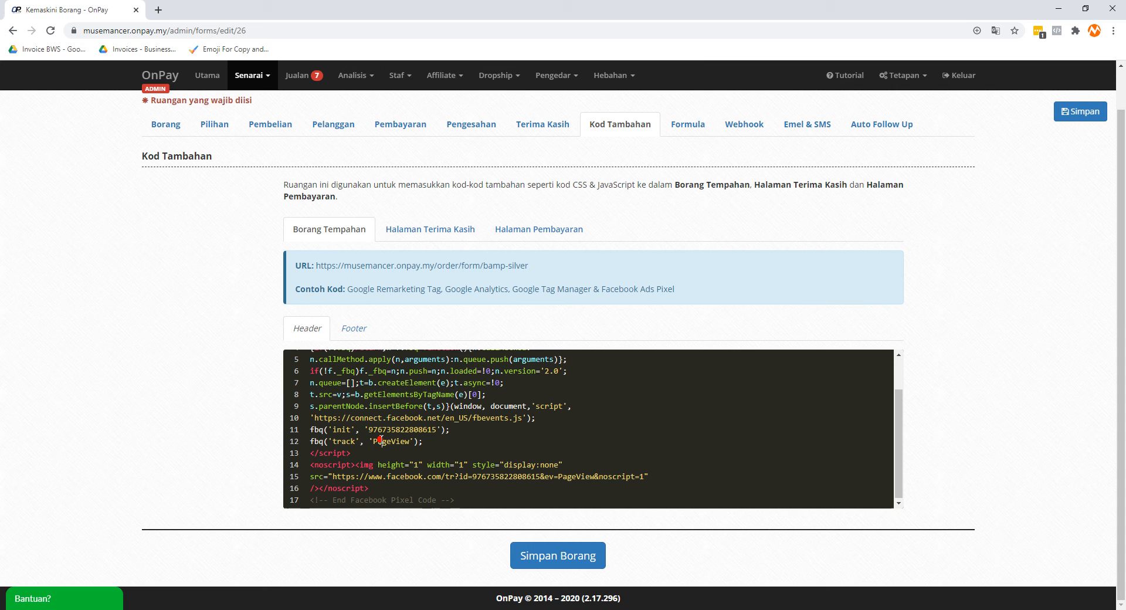
right_click(422, 409)
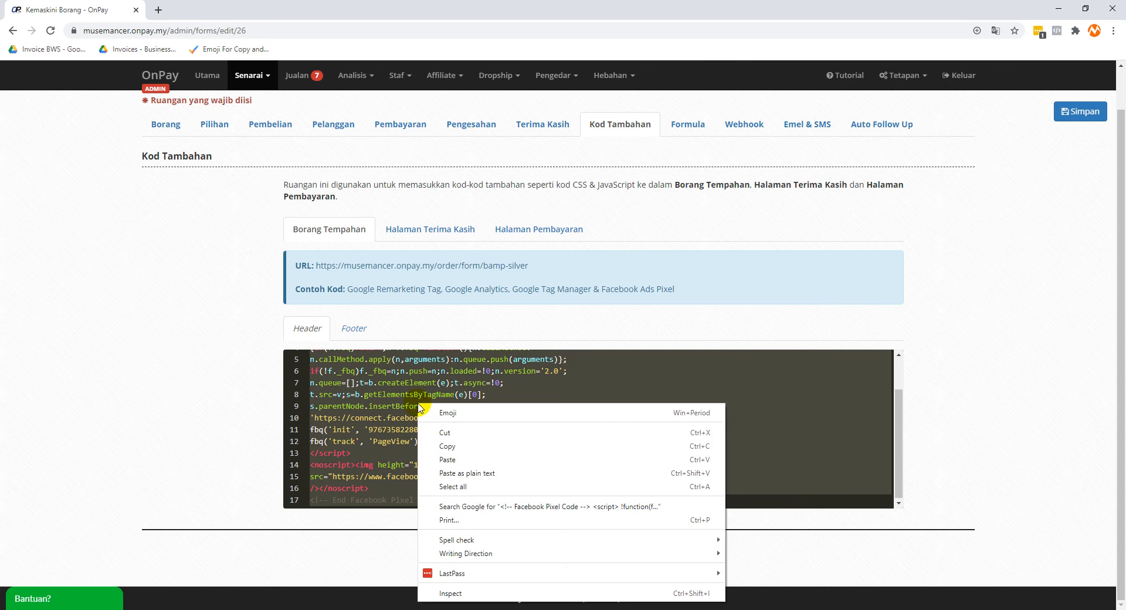
click(430, 229)
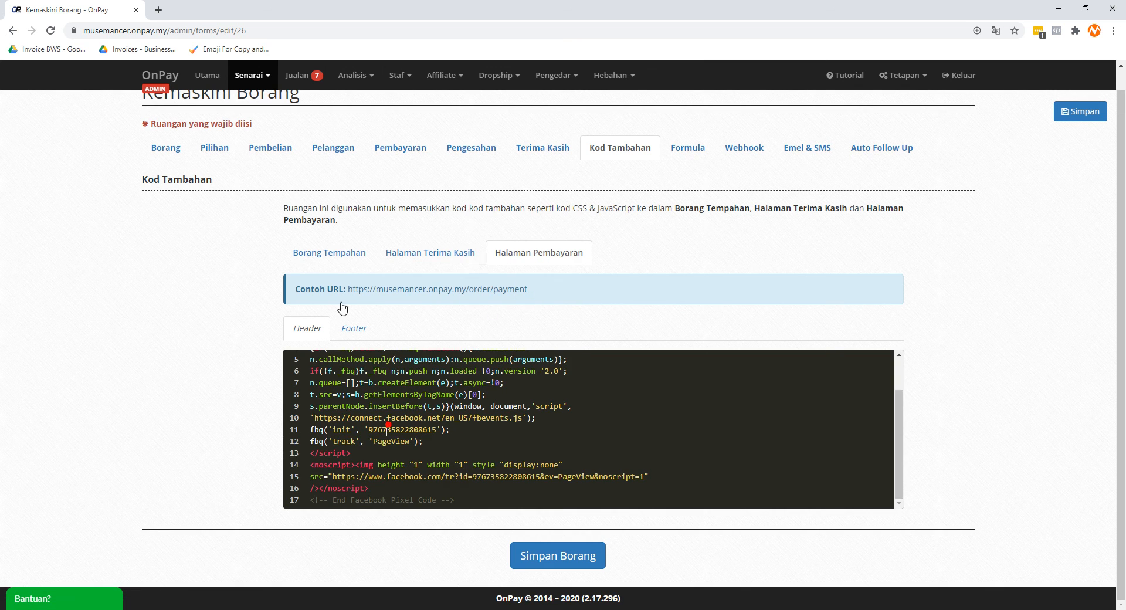
click(329, 252)
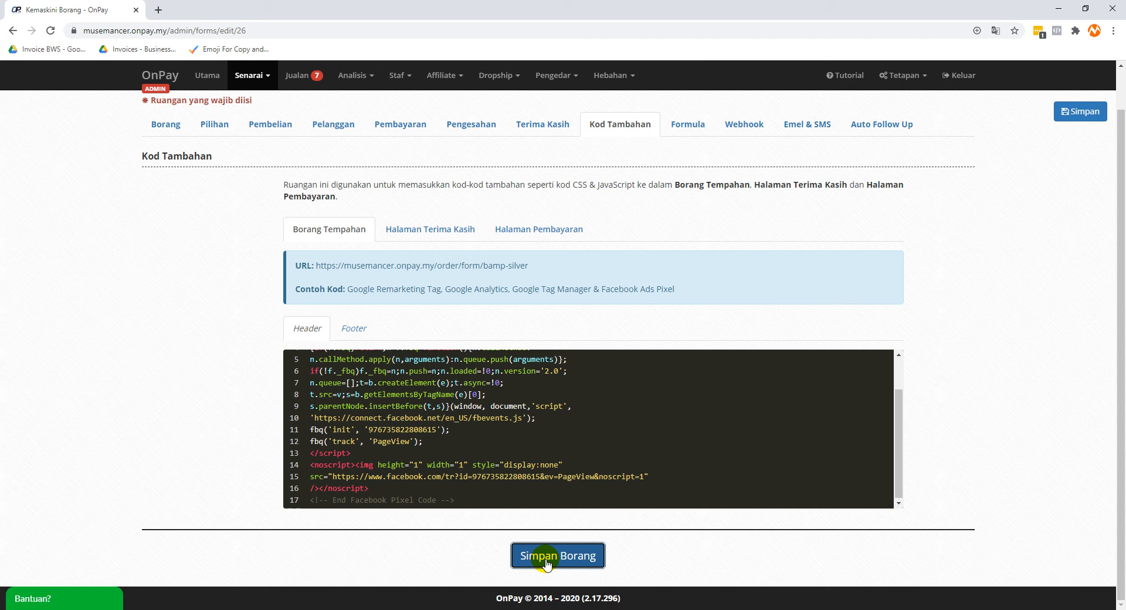
click(557, 556)
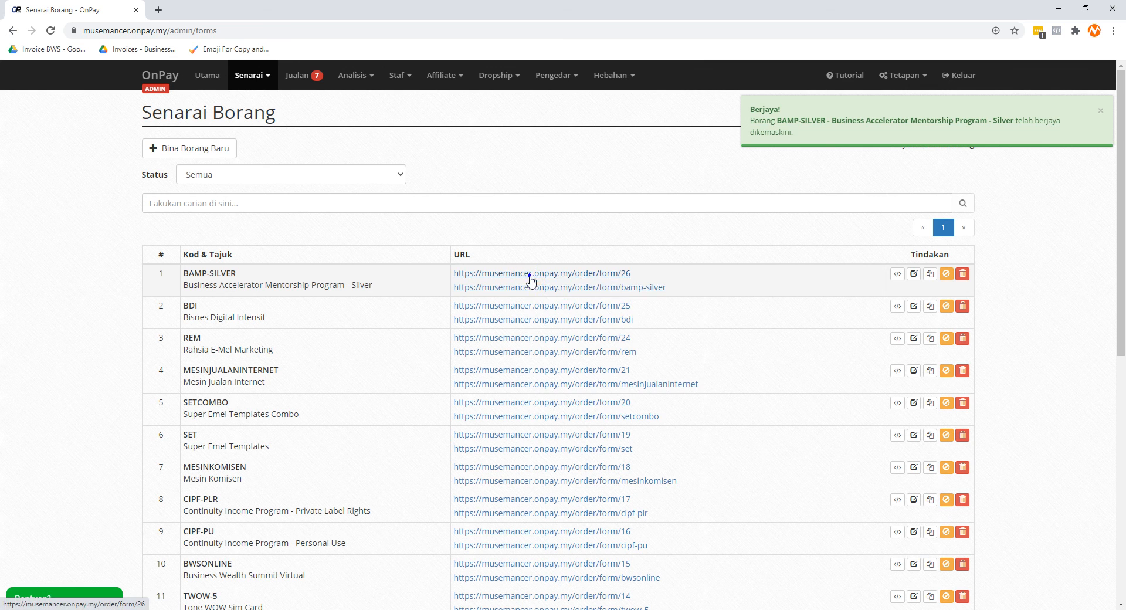
click(541, 272)
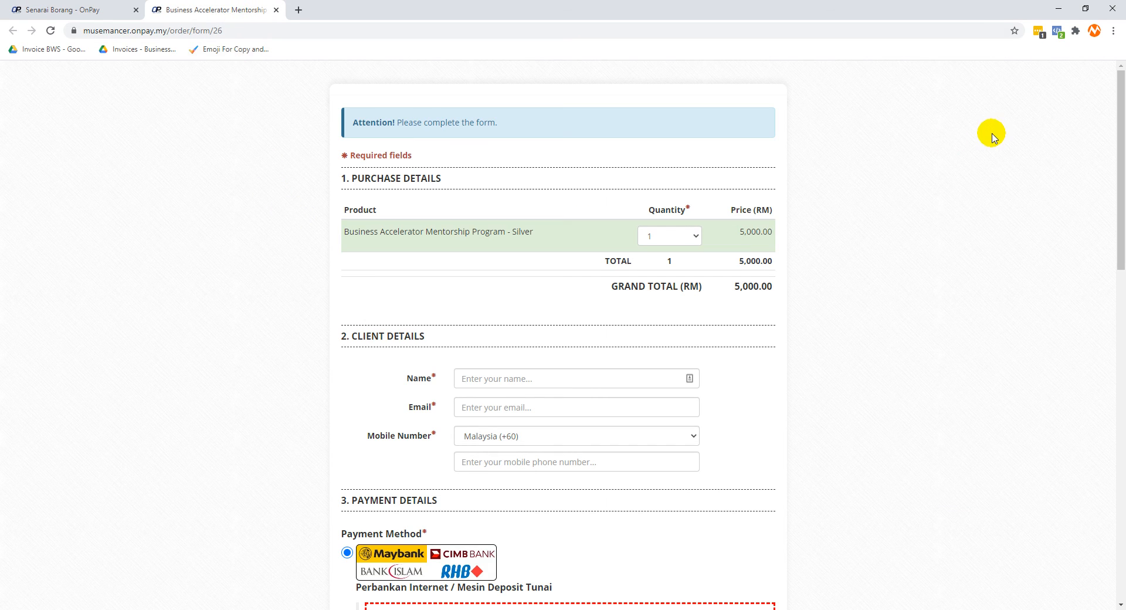
mouse_move(994, 136)
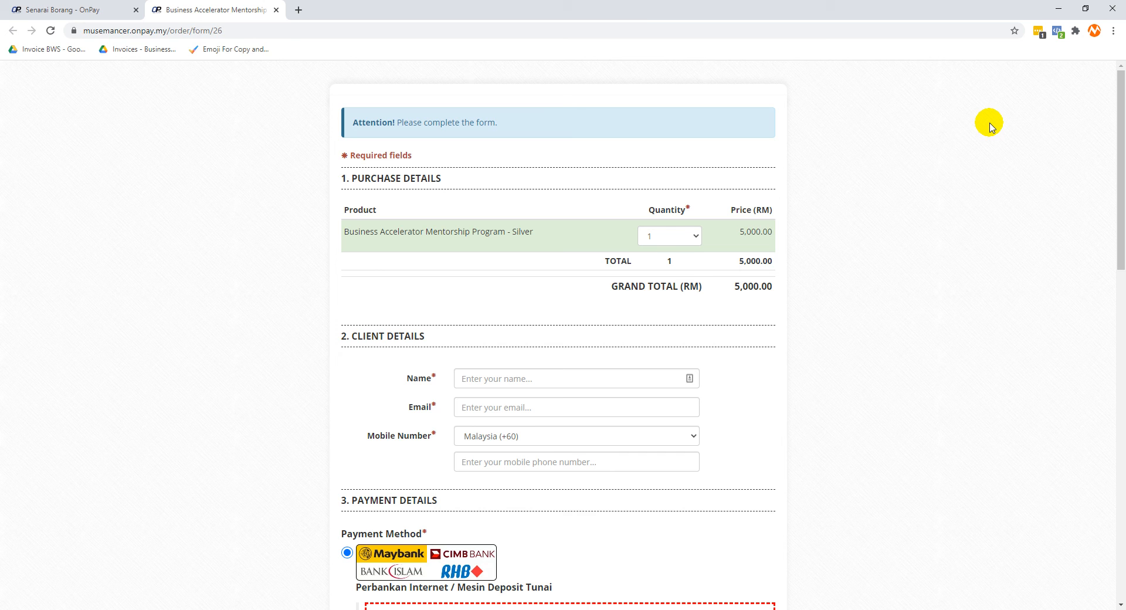
Find 'fb pixel helper' in Chrome Web Store, then check the live order form's pixel
click(297, 9)
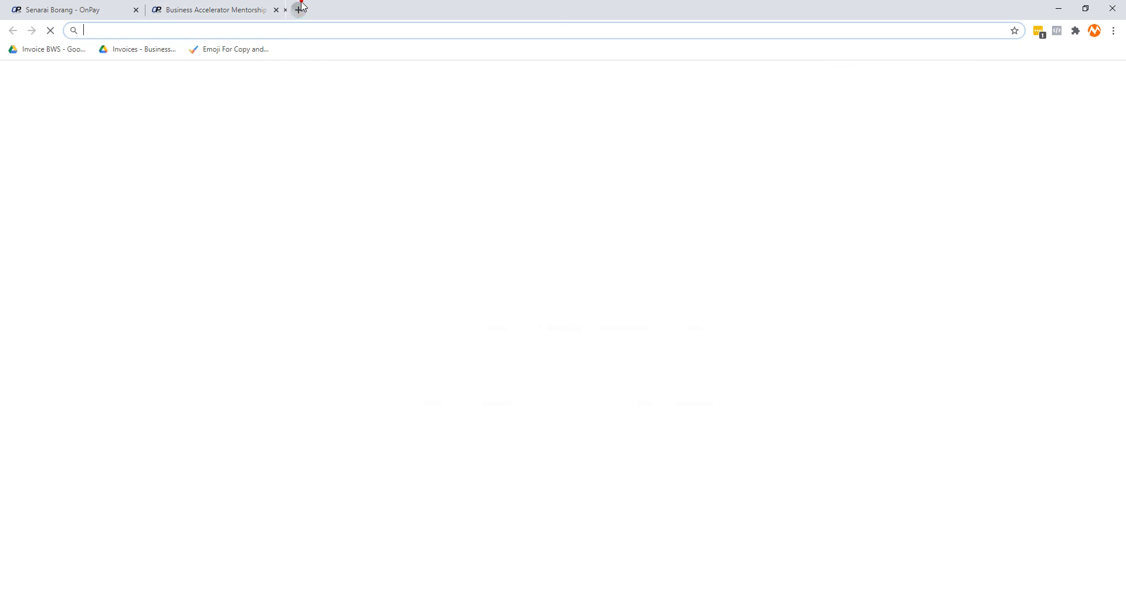
text(fb pixel helper)
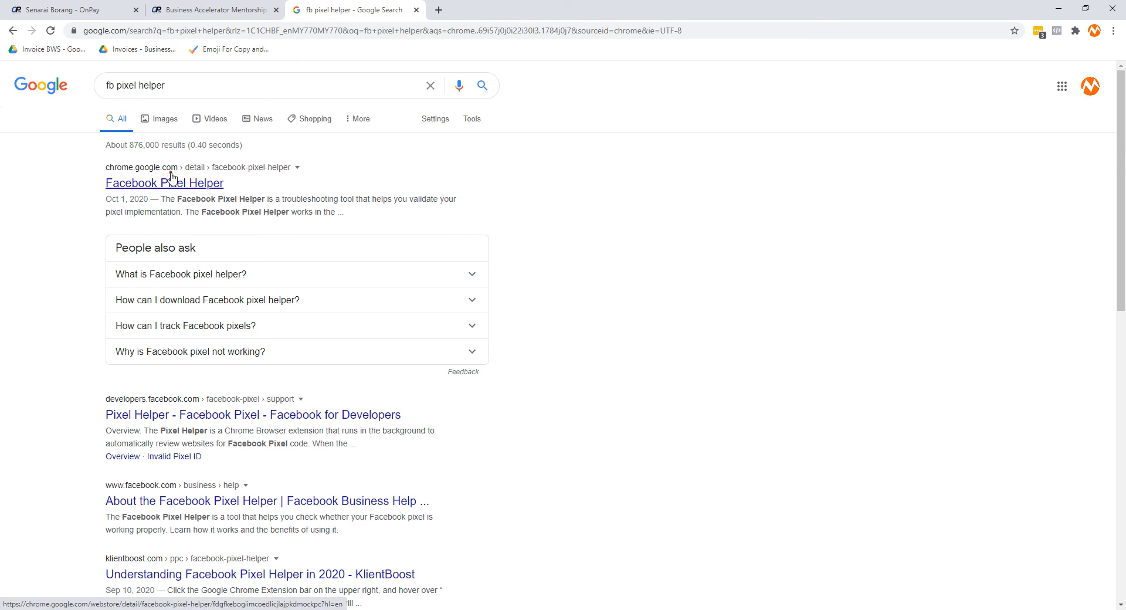
click(164, 183)
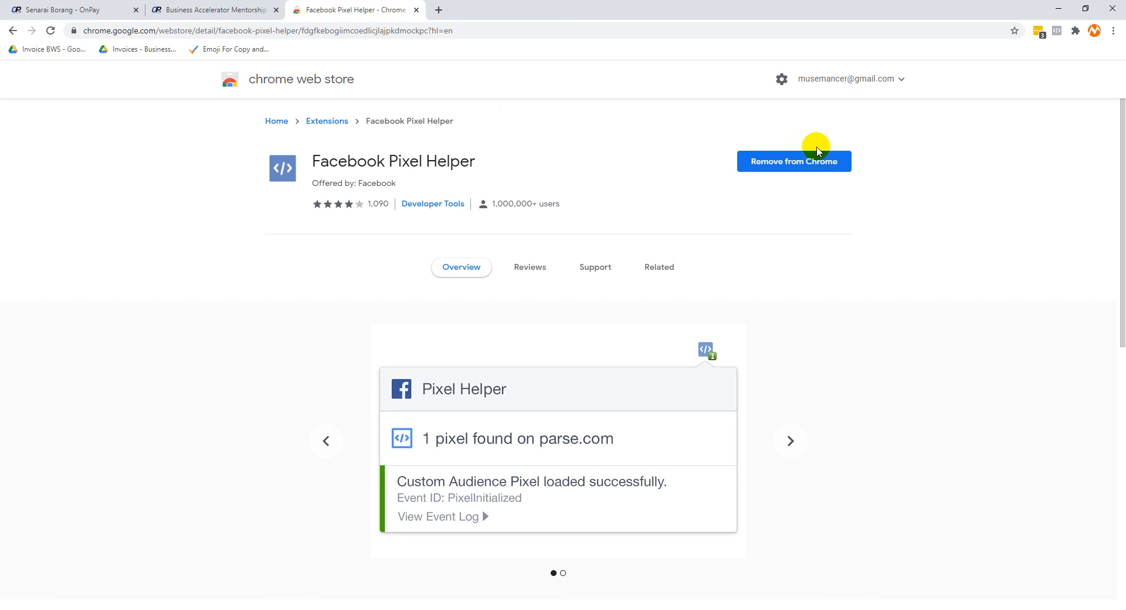
mouse_move(354, 9)
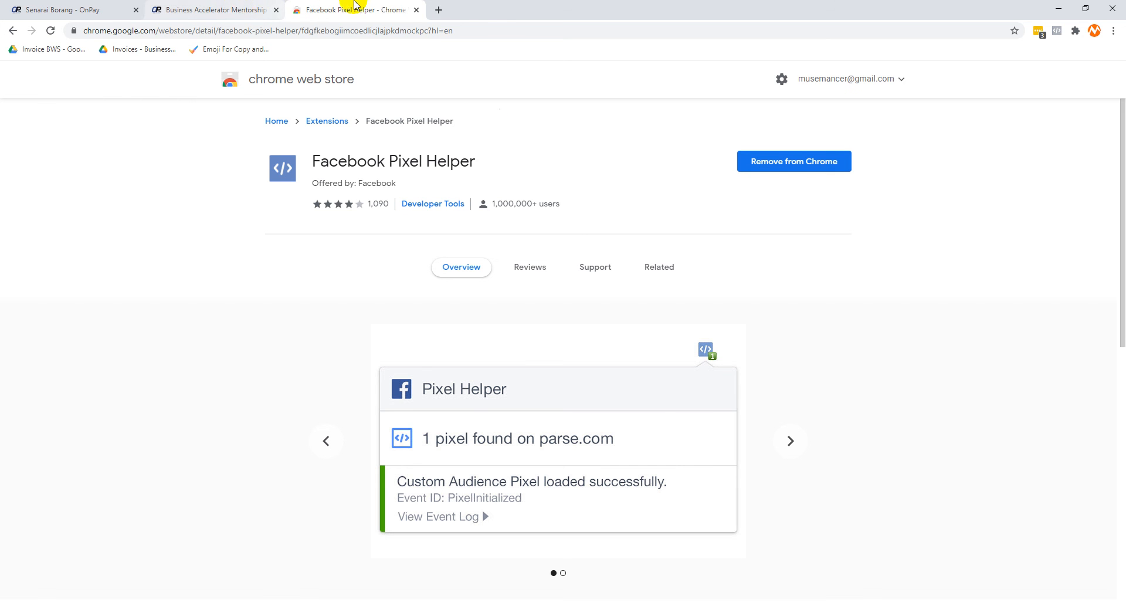
click(789, 441)
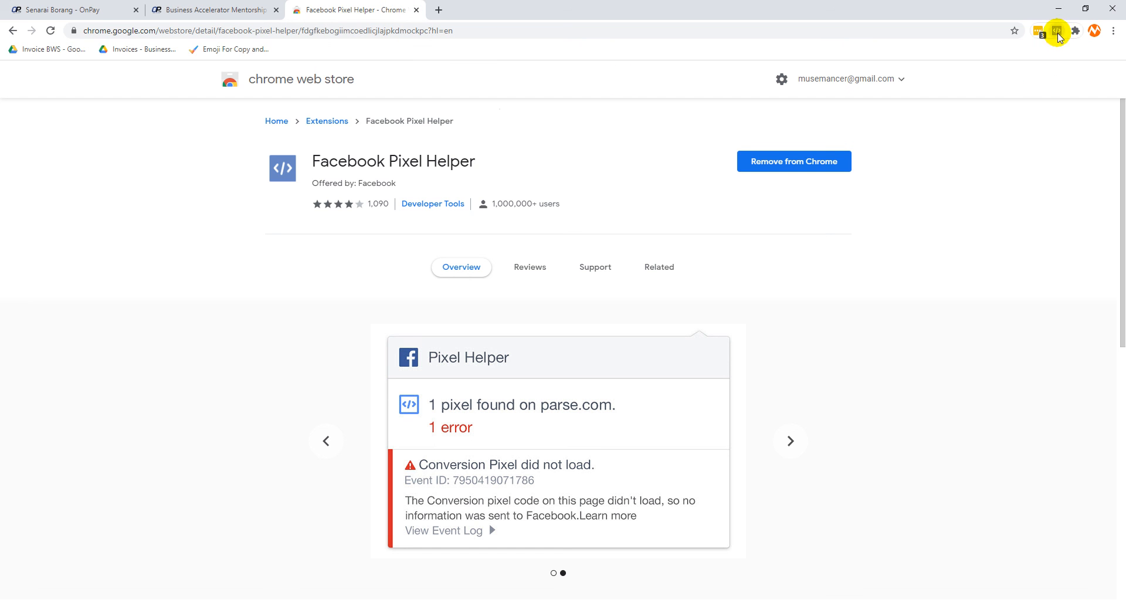
click(1057, 31)
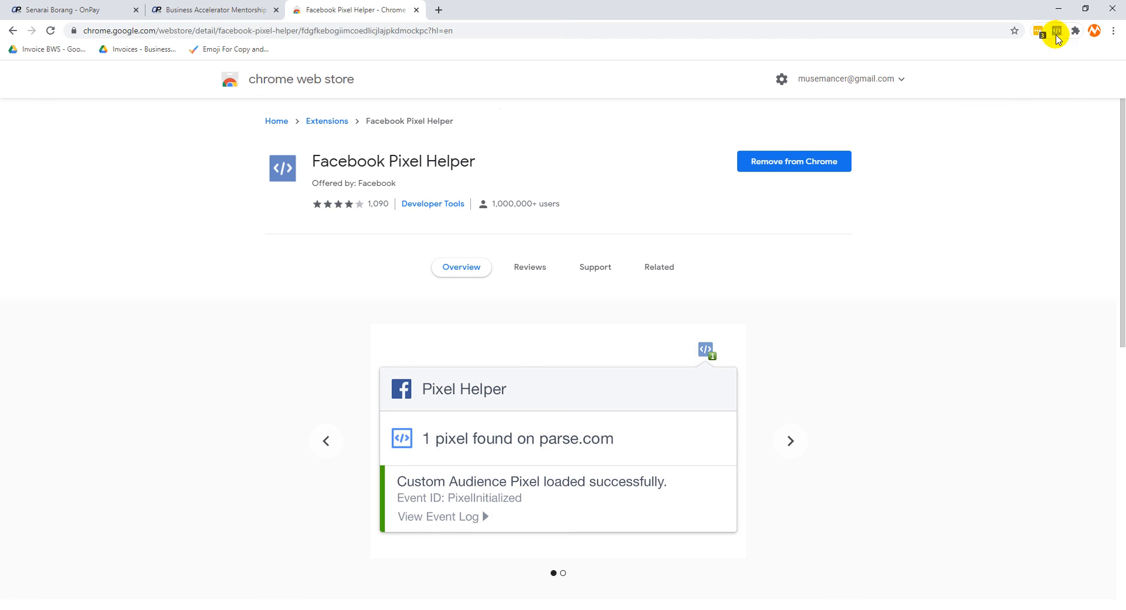
mouse_move(445, 52)
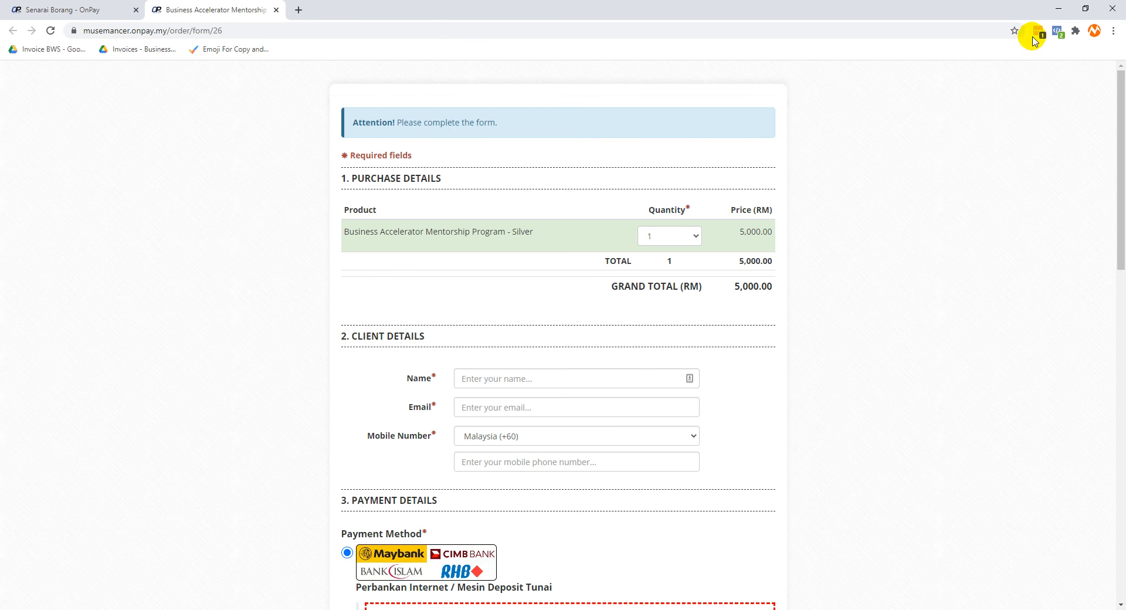
click(1037, 32)
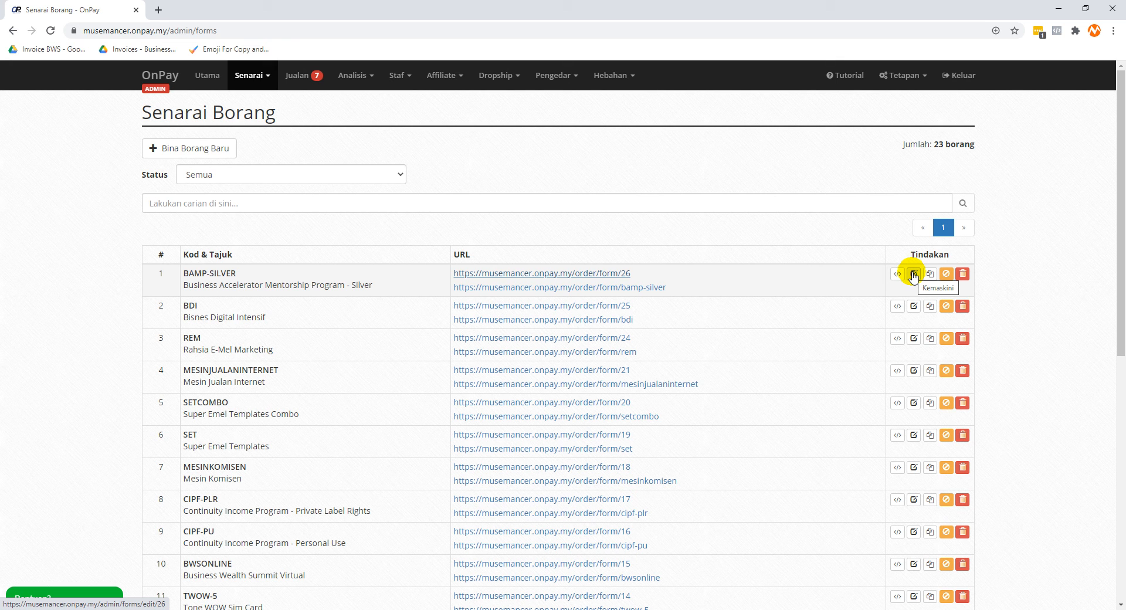
mouse_move(371, 240)
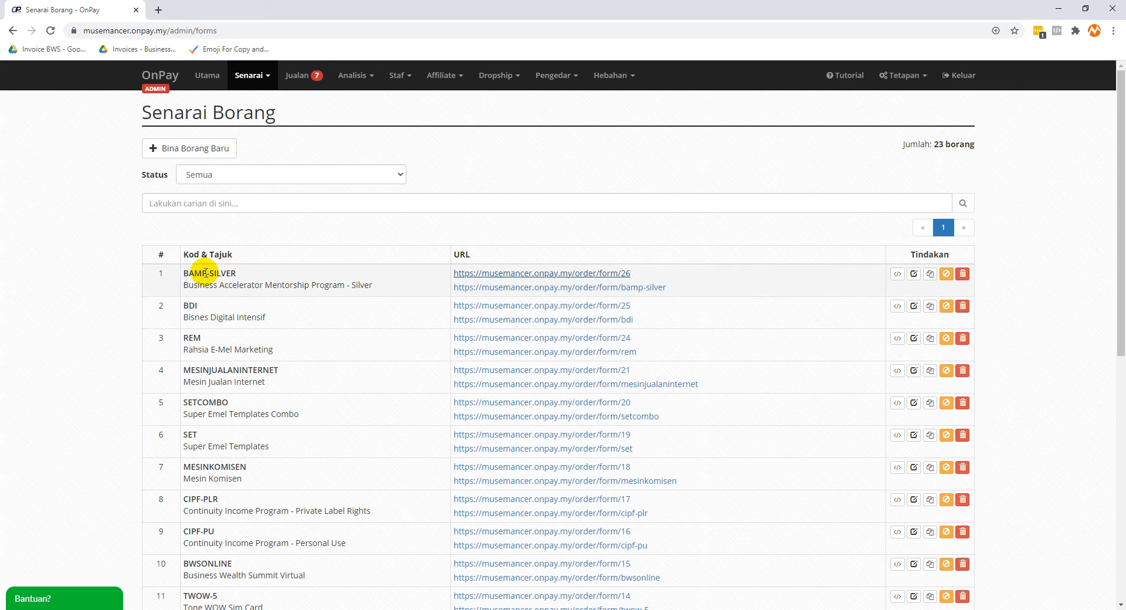
mouse_move(913, 275)
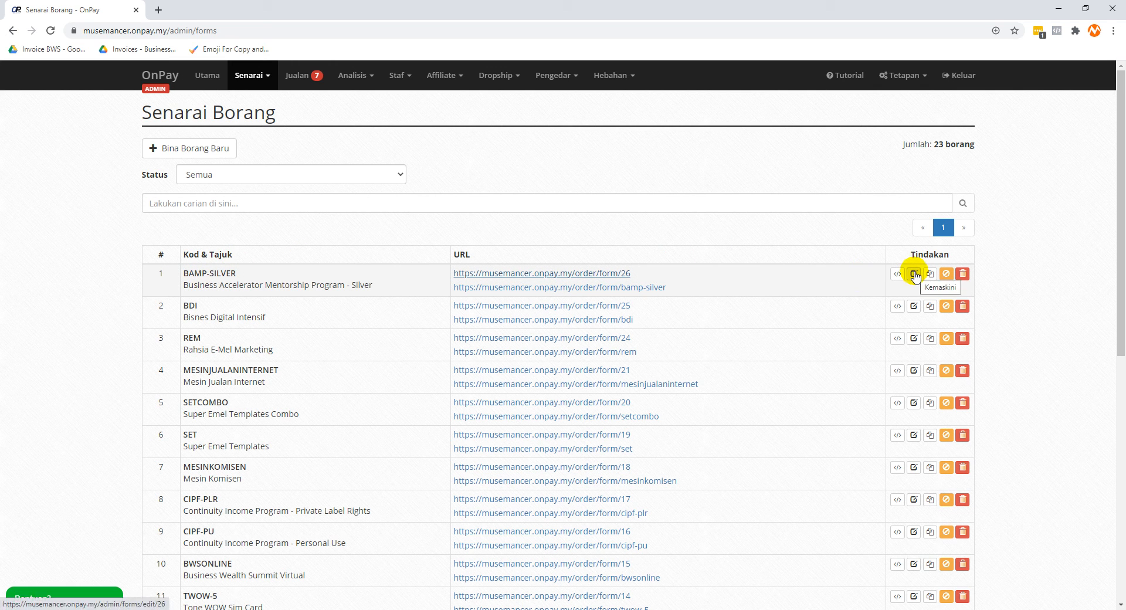
Edit BAMP-SILVER from Senarai Borang and view its Kod Tambahan section
click(912, 274)
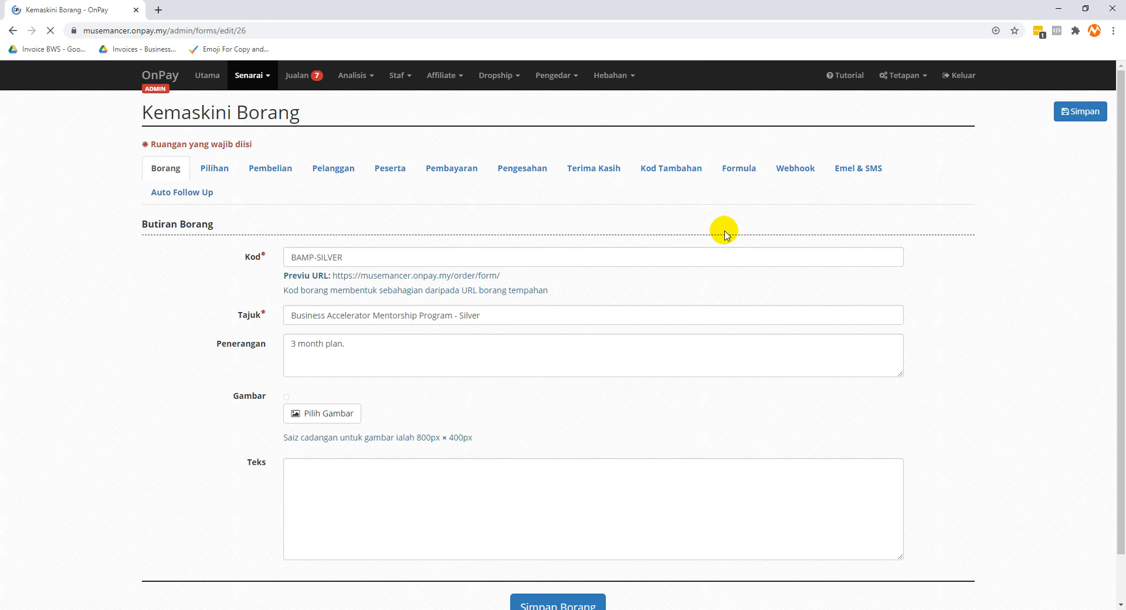
mouse_move(359, 233)
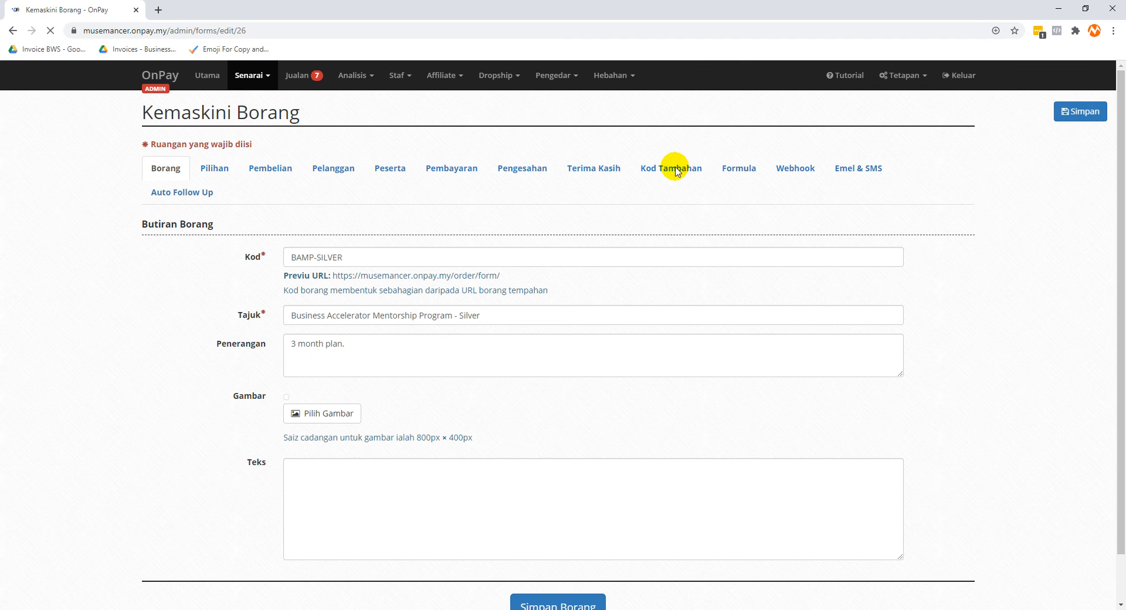
click(670, 168)
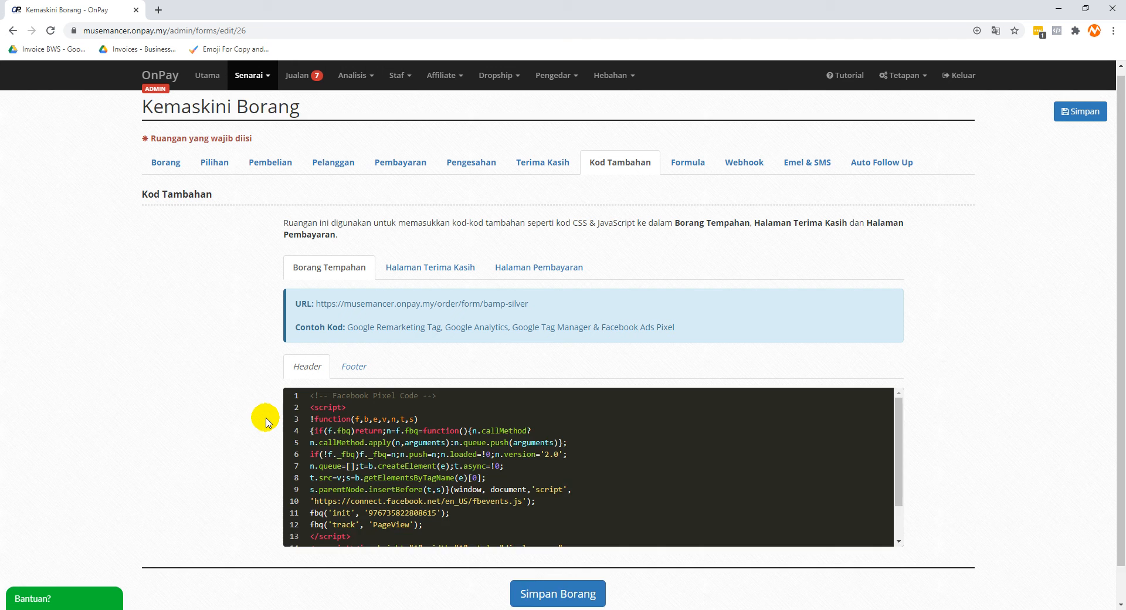
scroll(down, 3)
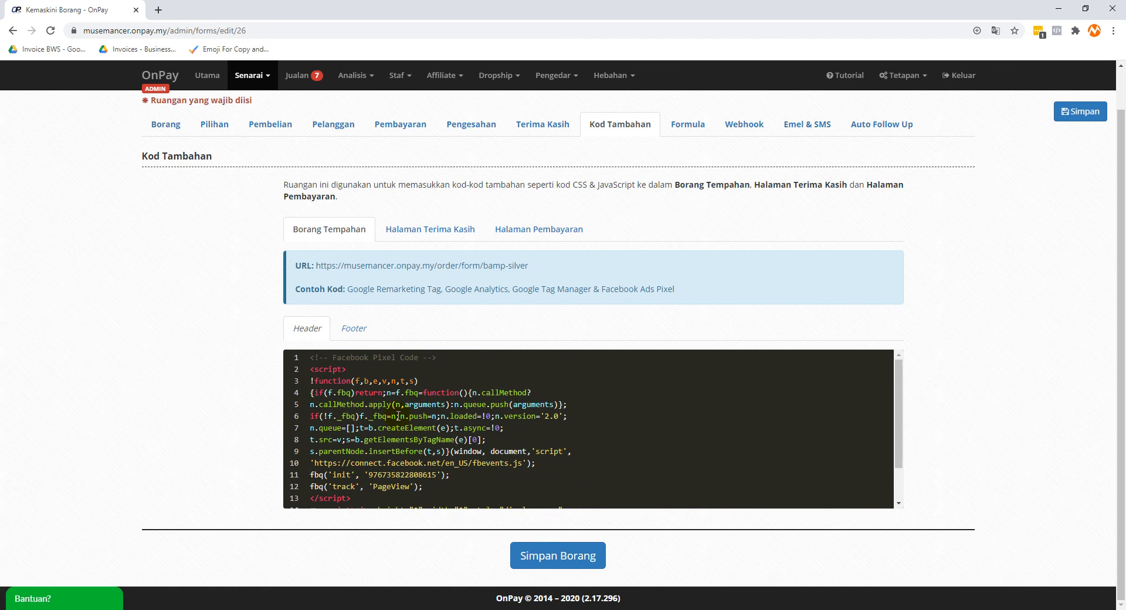
mouse_move(382, 247)
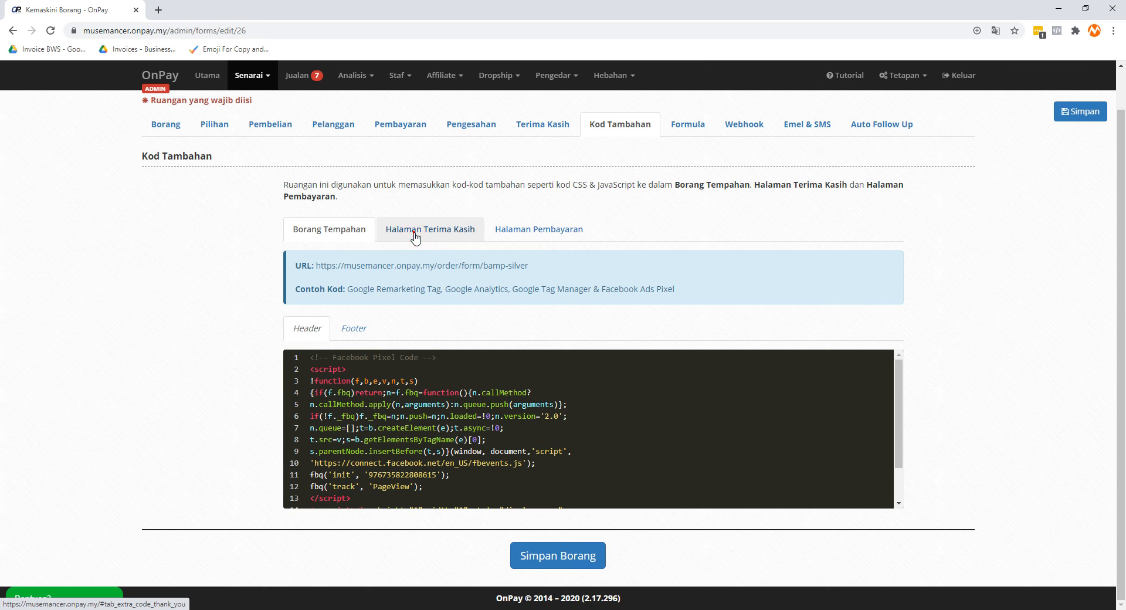
Switch to the Halaman Terima Kasih header code below the pixel code
click(430, 228)
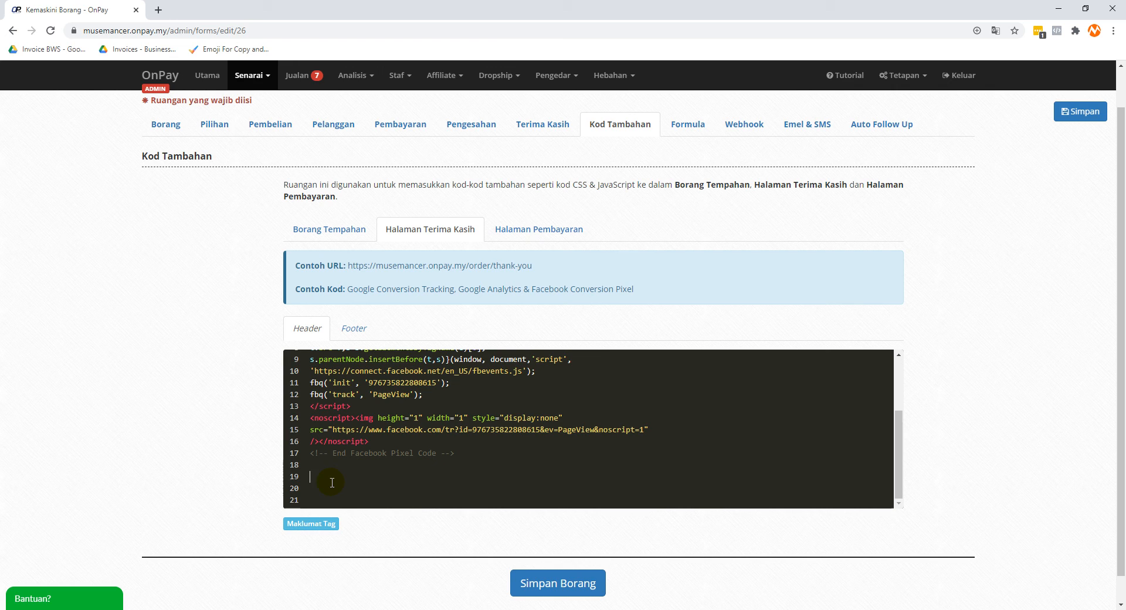
click(213, 10)
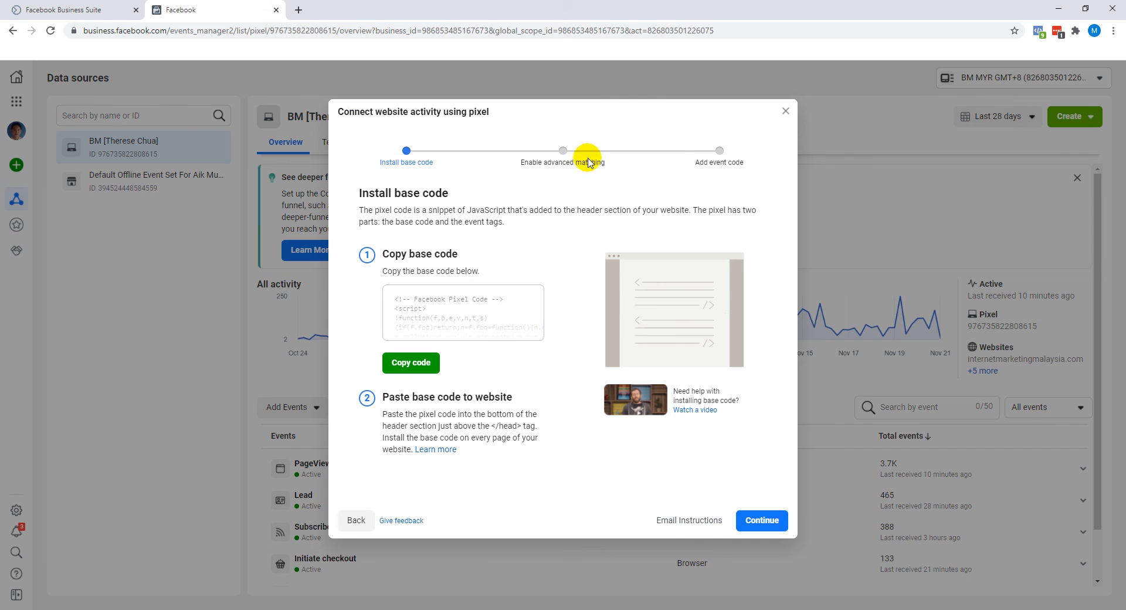
Rerun manual pixel setup past advanced matching and open the event code installation docs
click(785, 111)
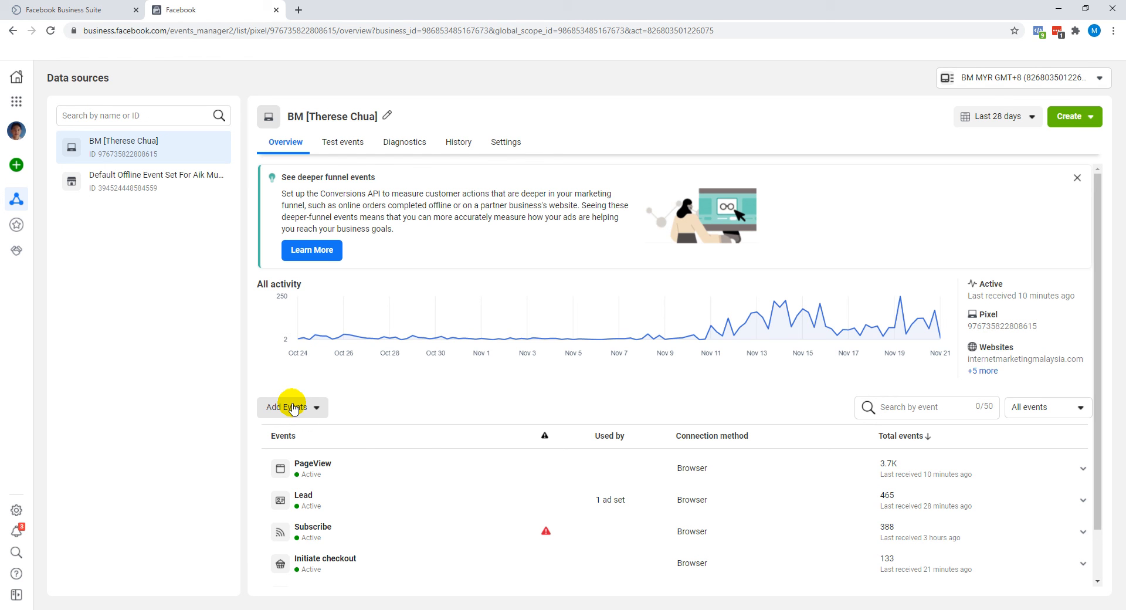
click(288, 407)
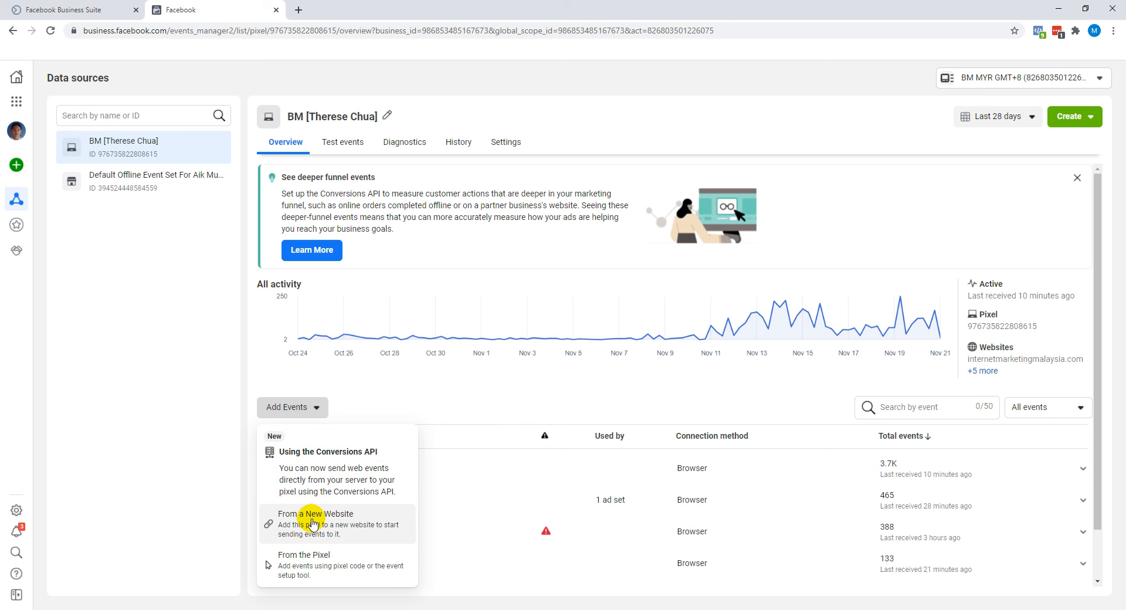
click(316, 513)
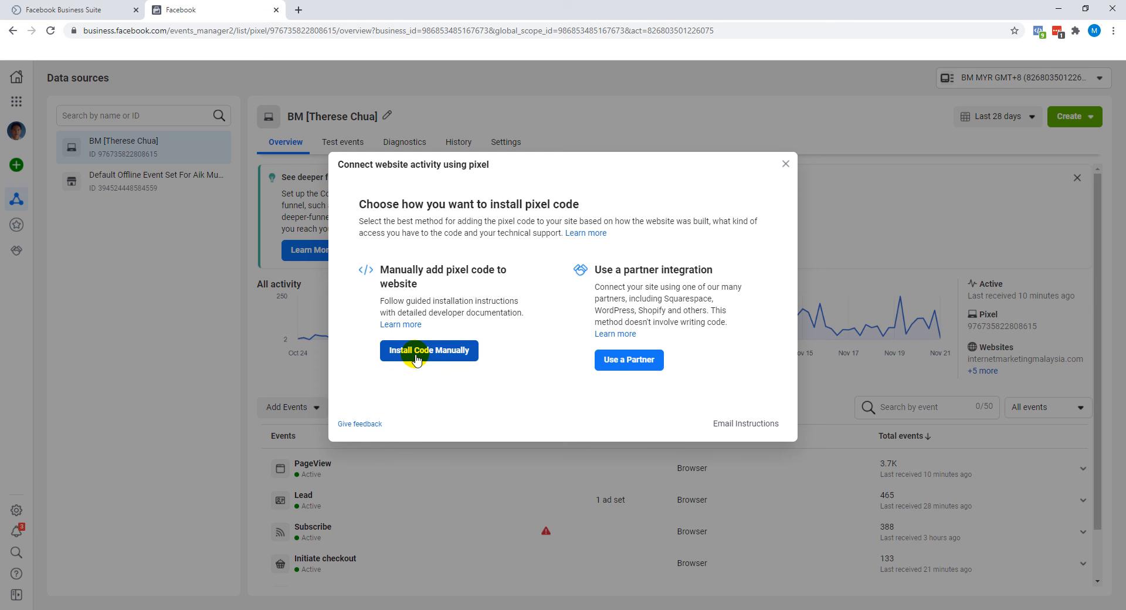
click(428, 351)
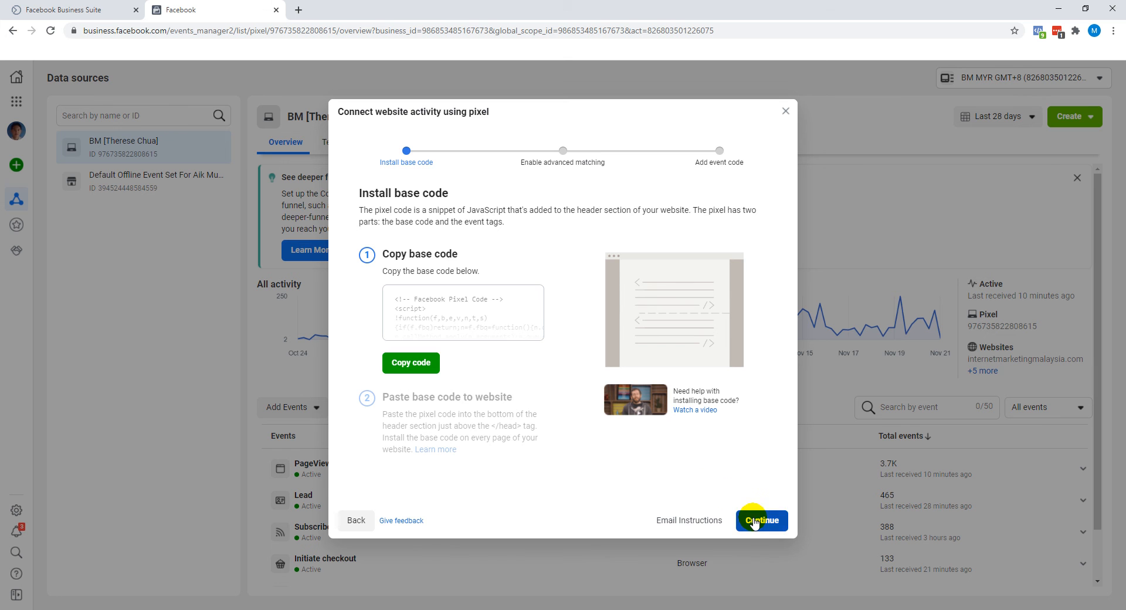
click(761, 521)
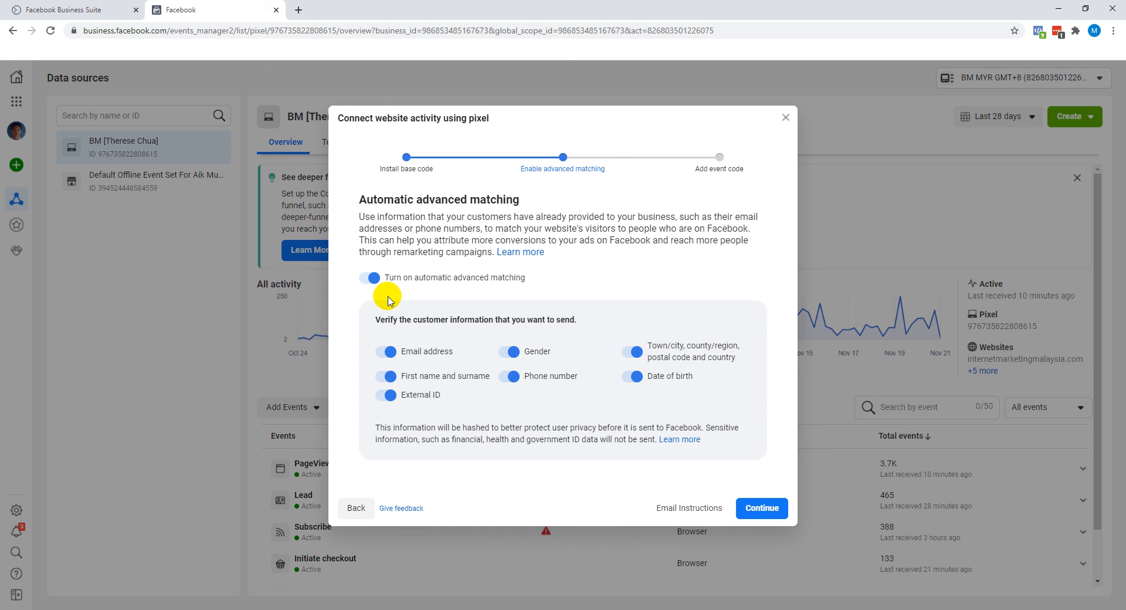
mouse_move(665, 453)
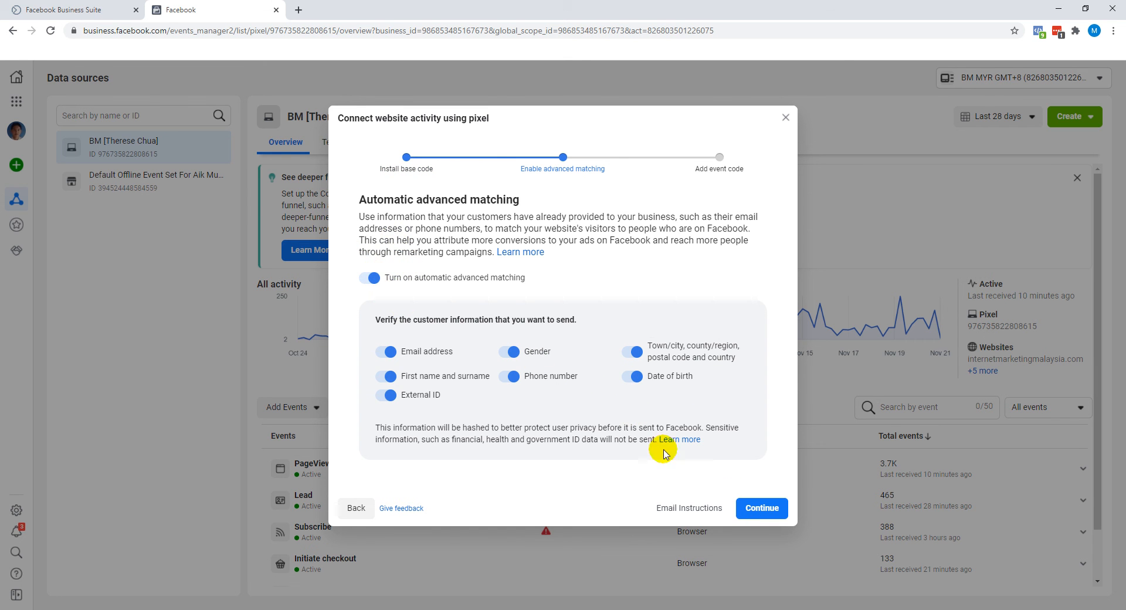
click(761, 508)
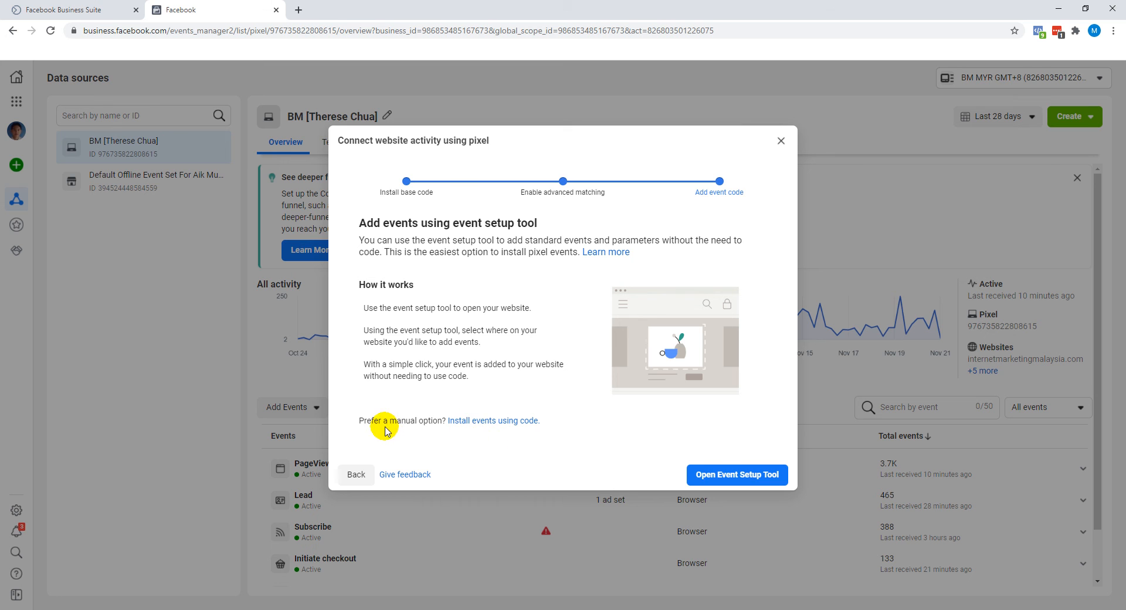
click(493, 421)
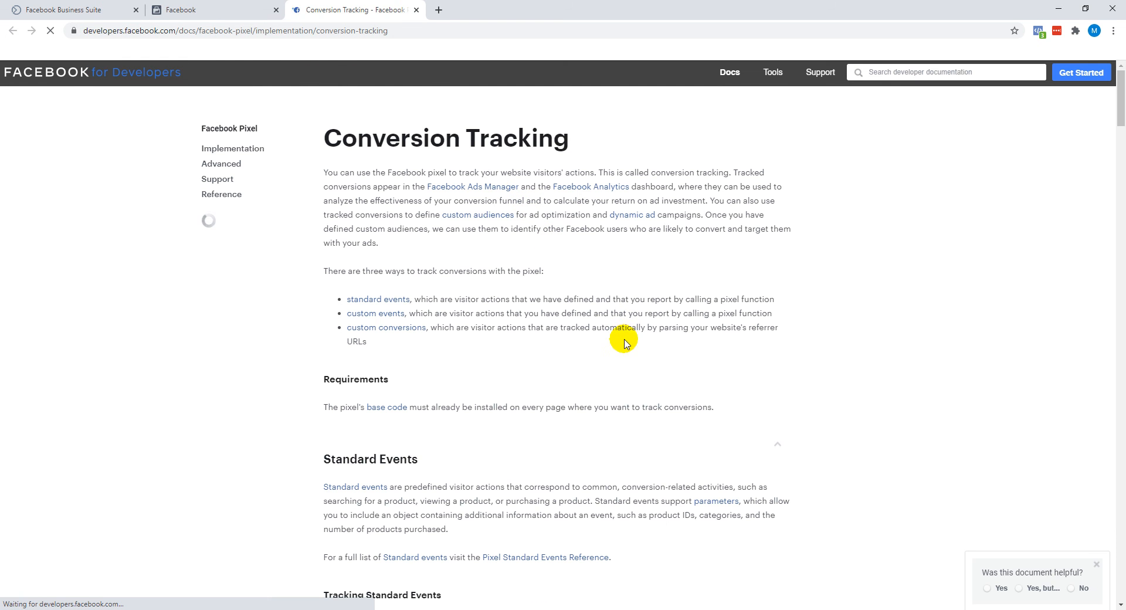
Find the purchase confirmation example and copy its fbq Purchase script lines
scroll(down, 3)
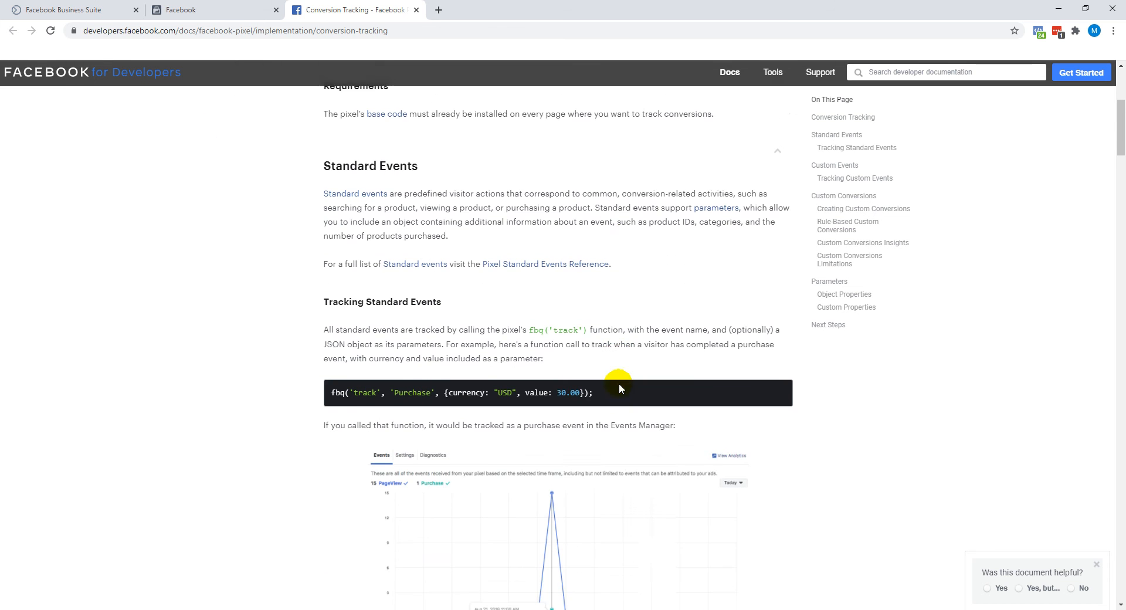
scroll(down, 3)
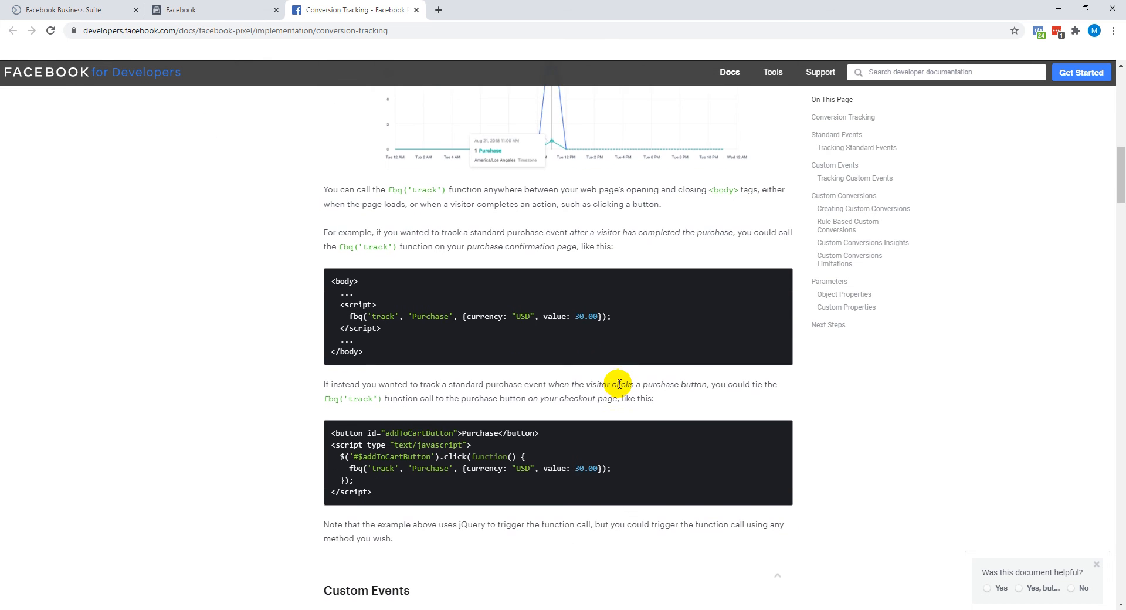
scroll(down, 3)
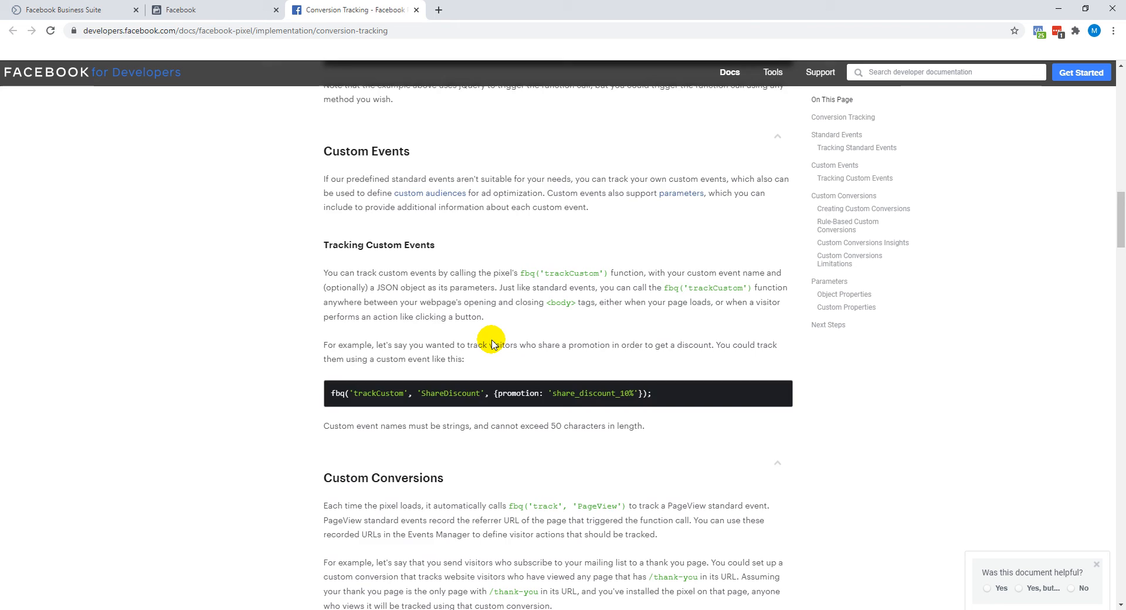
scroll(down, 3)
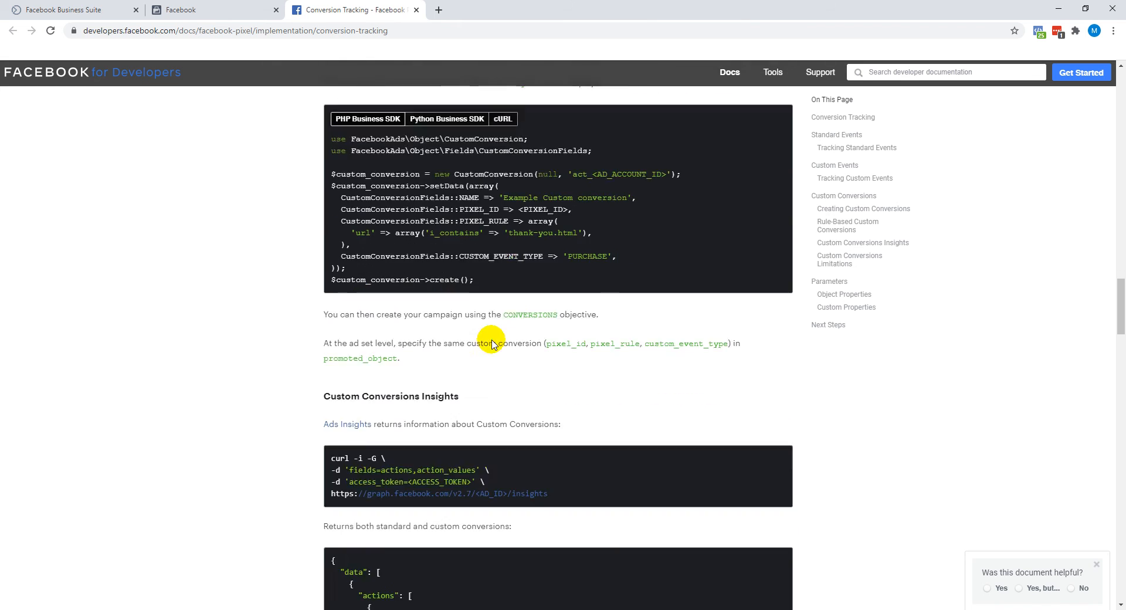
scroll(down, 3)
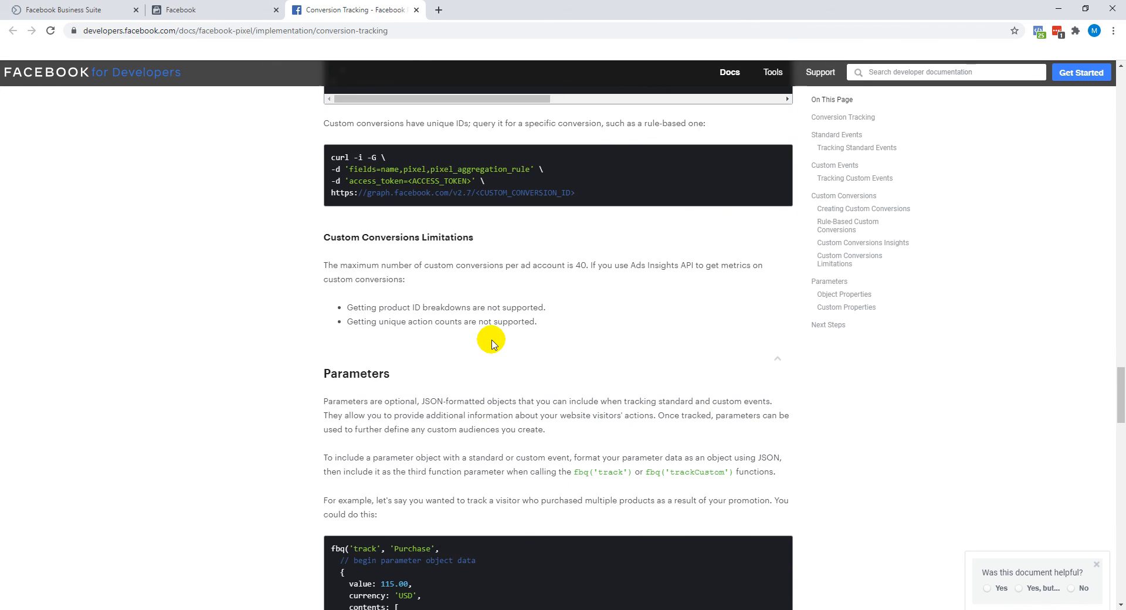
scroll(down, 3)
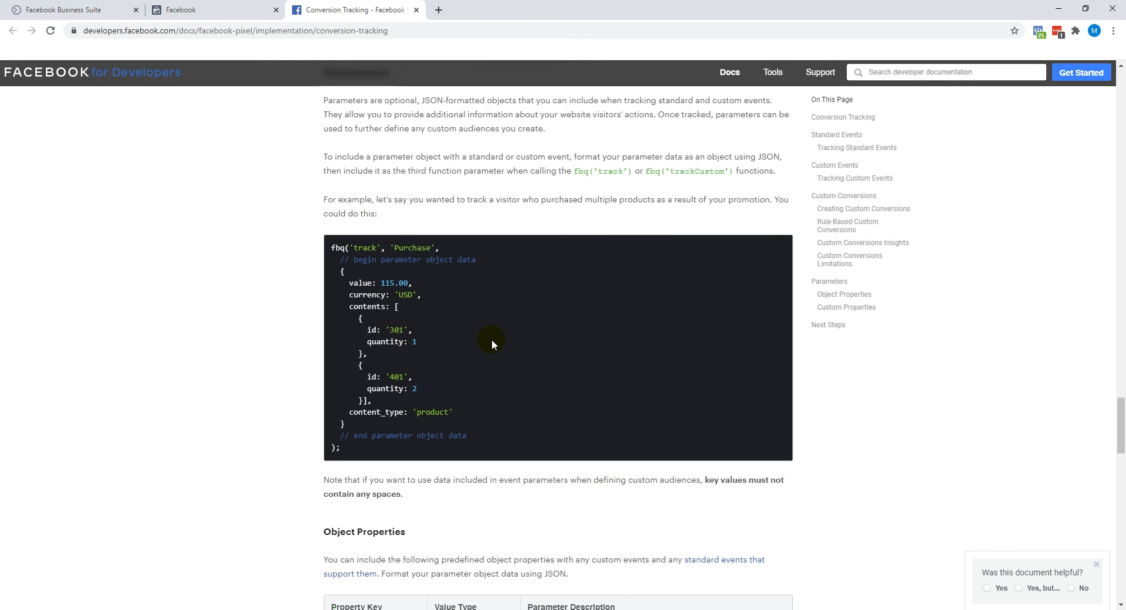
scroll(down, 3)
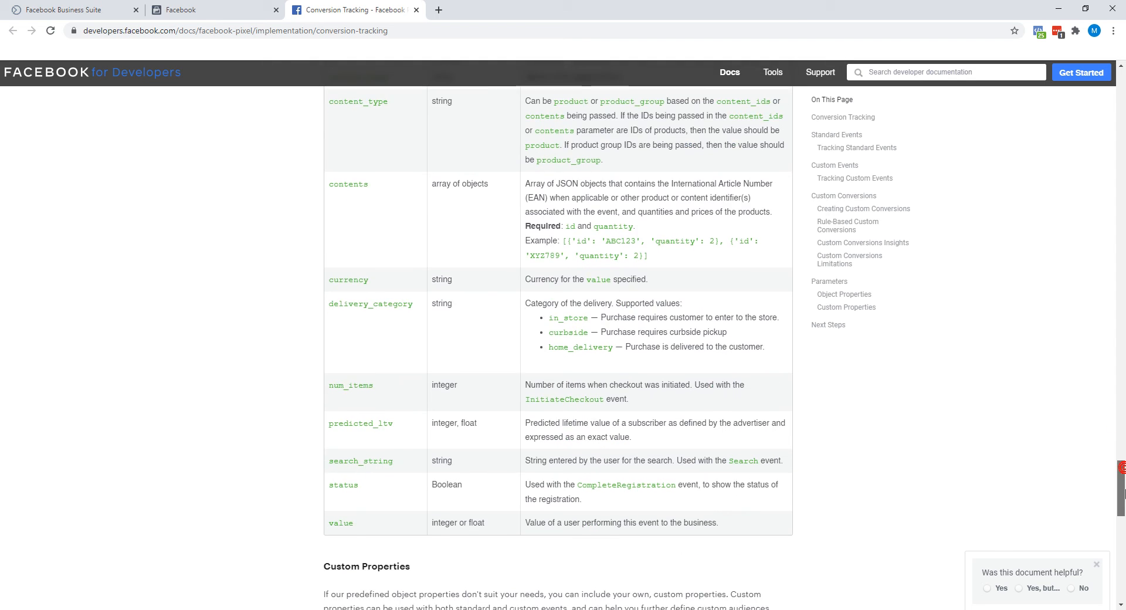
scroll(down, 3)
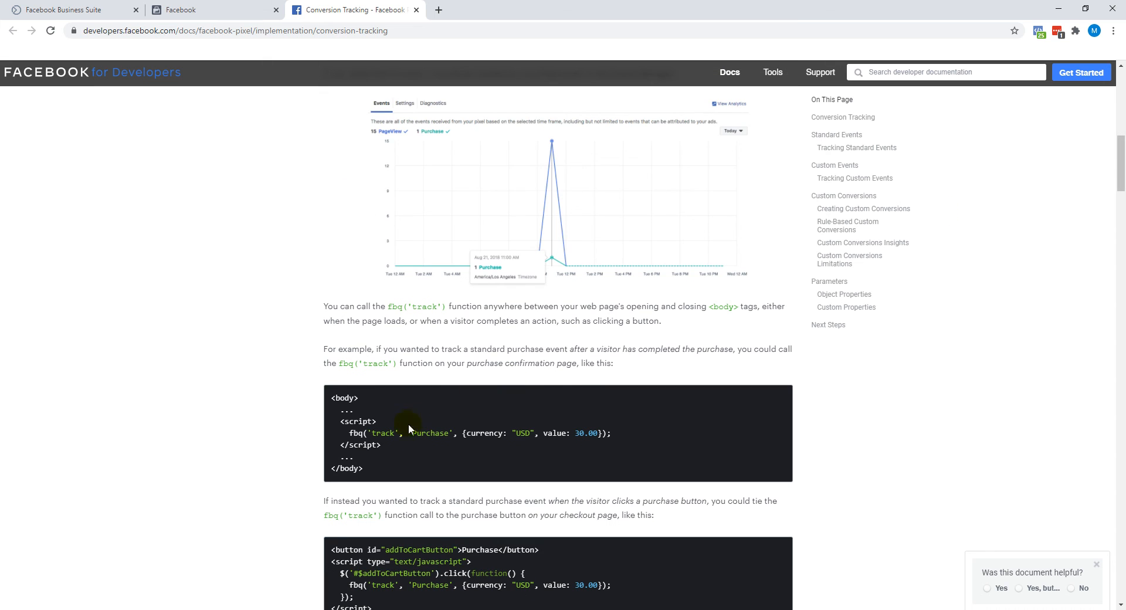
mouse_move(393, 447)
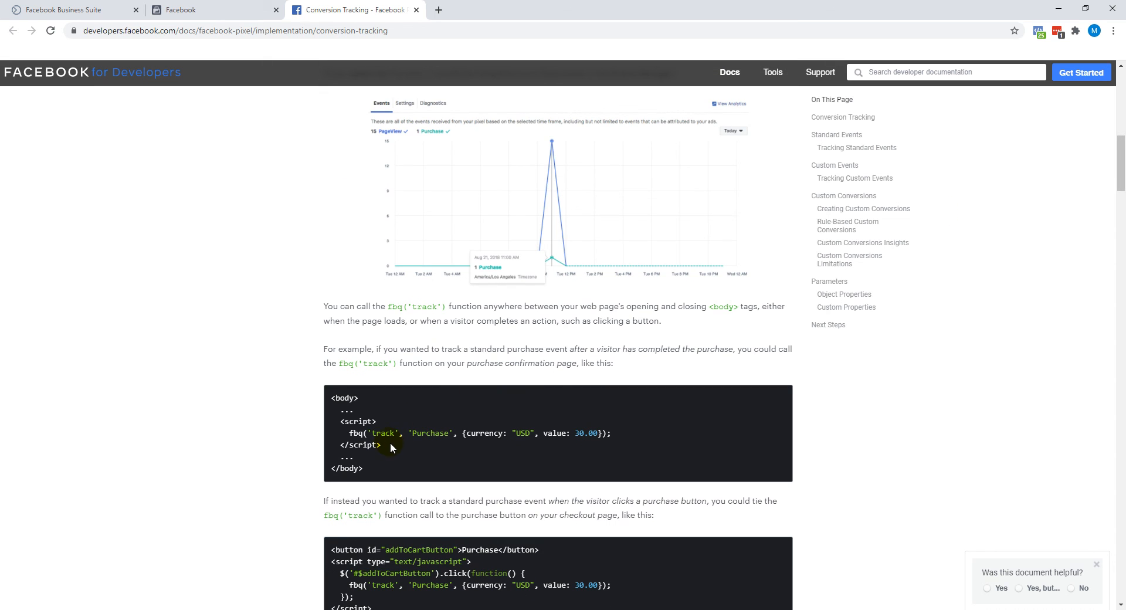
drag(377, 421, 364, 470)
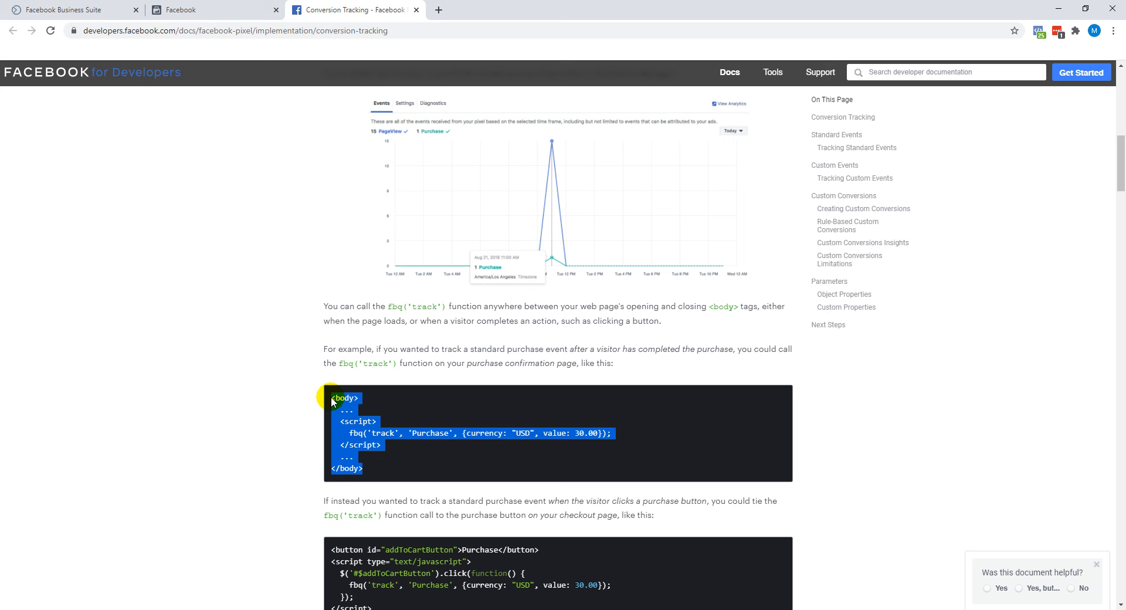
click(409, 451)
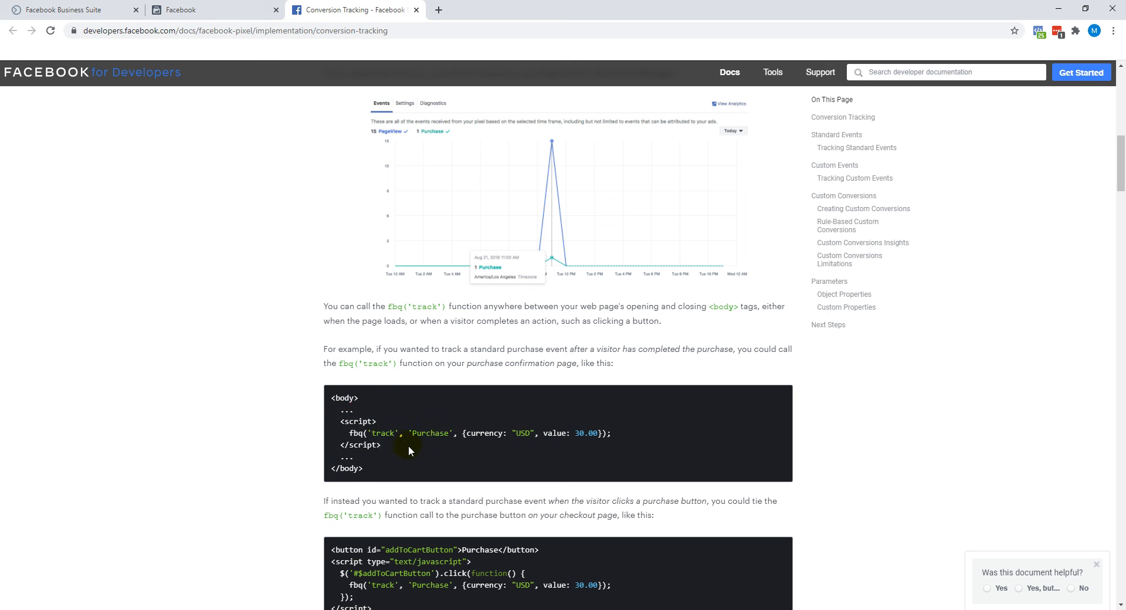
drag(338, 422, 410, 445)
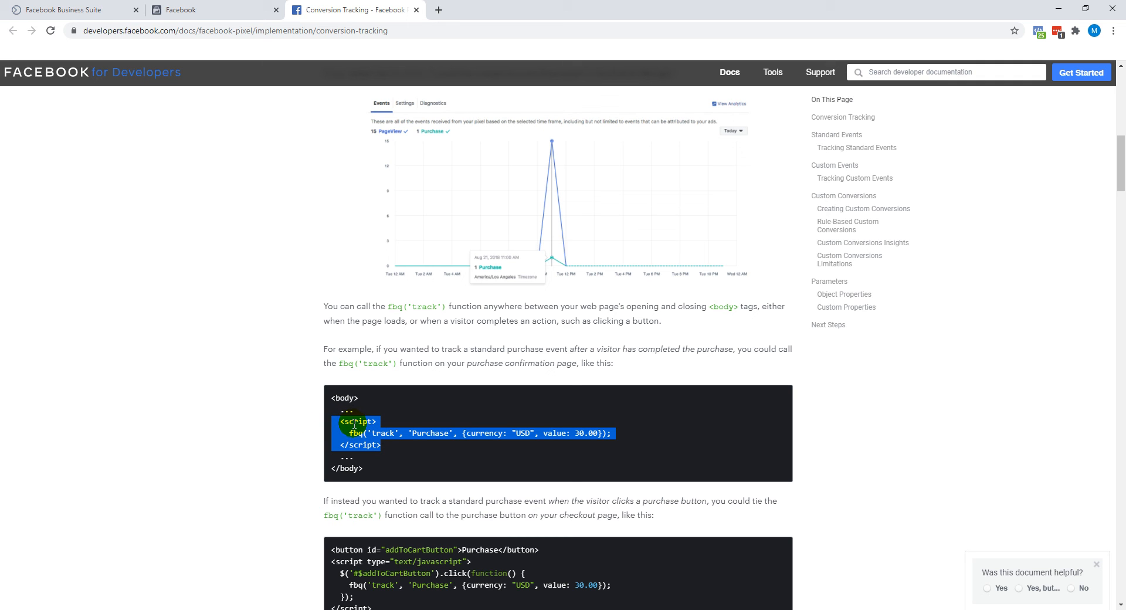
right_click(352, 435)
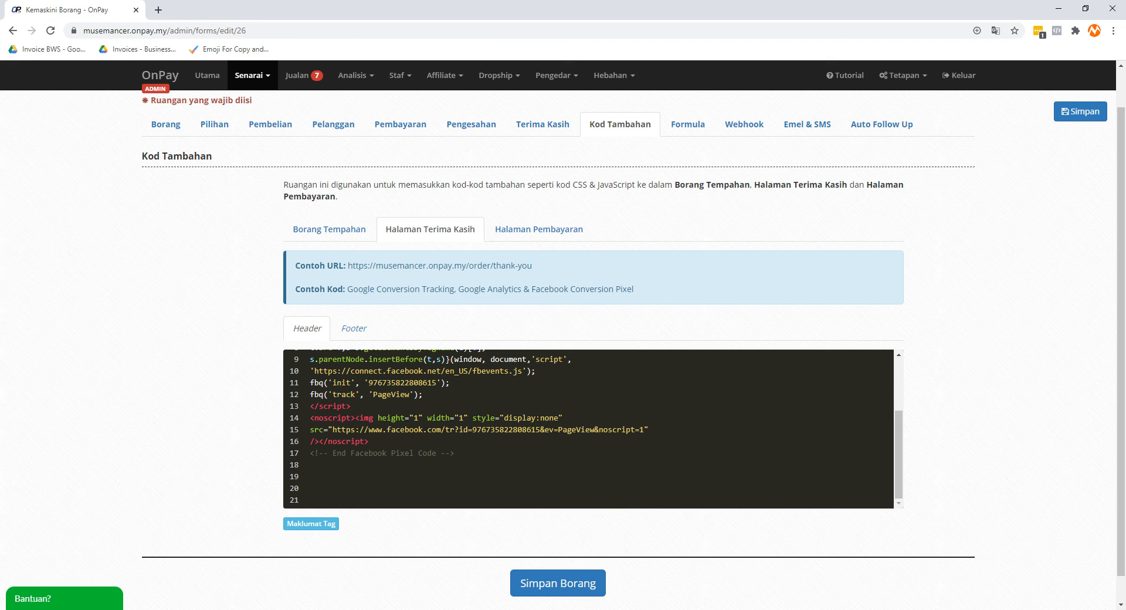
Paste the Purchase script below the pixel code, set currency MYR and value 67.00, and save
click(359, 480)
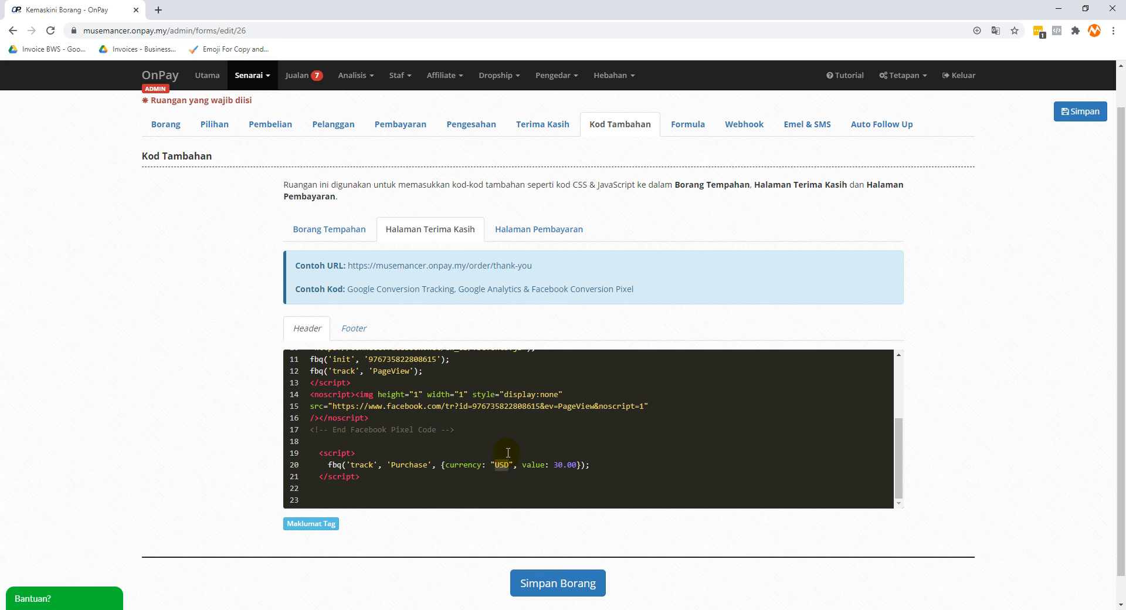
text(MY)
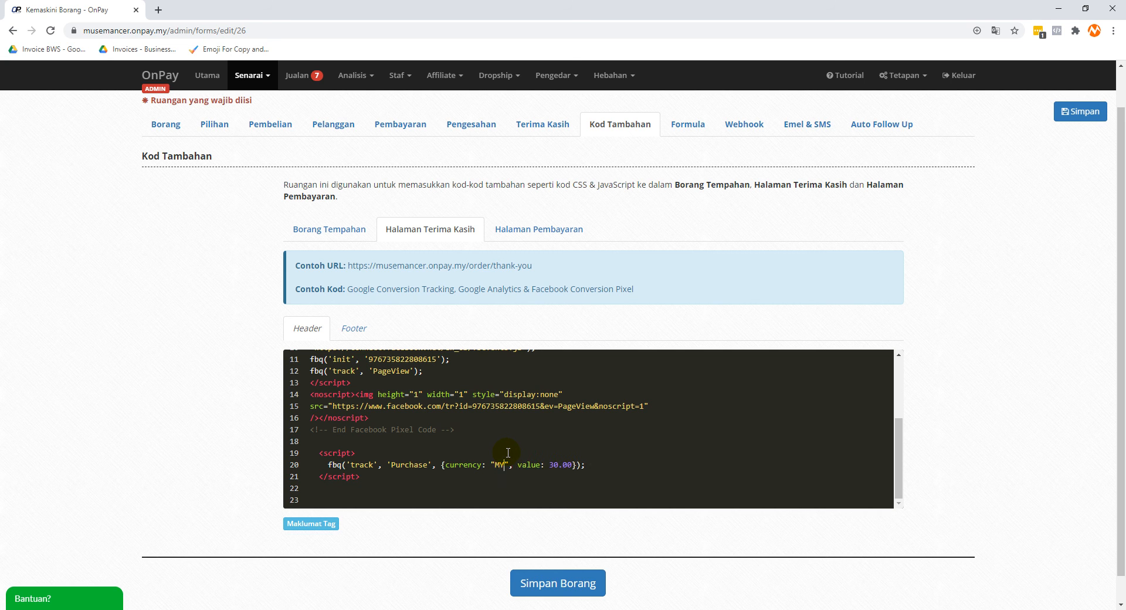
text(R)
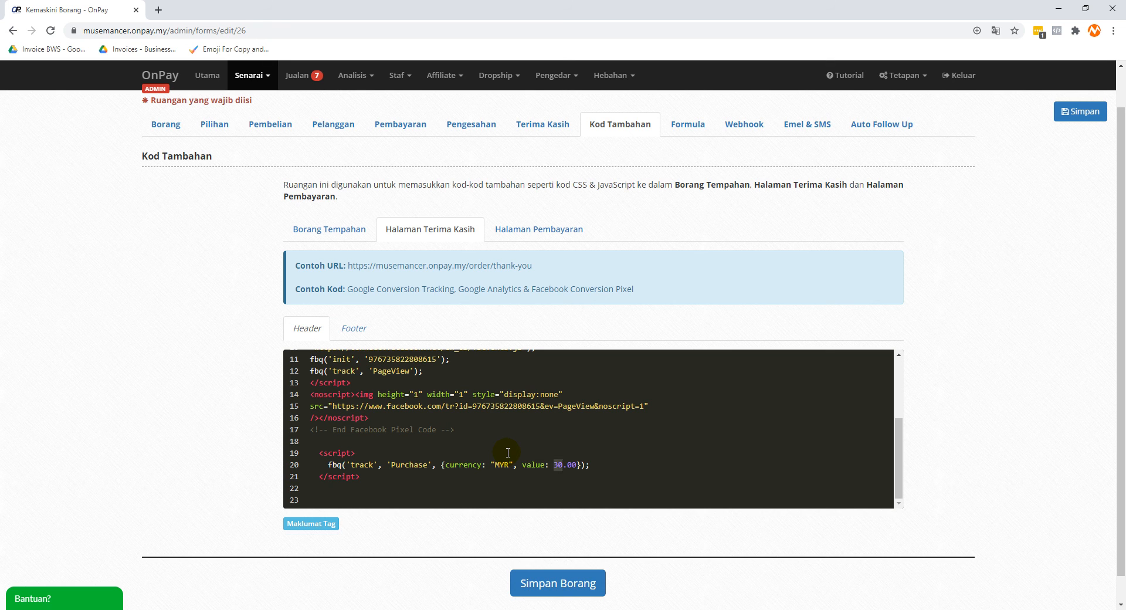
text(67.00)
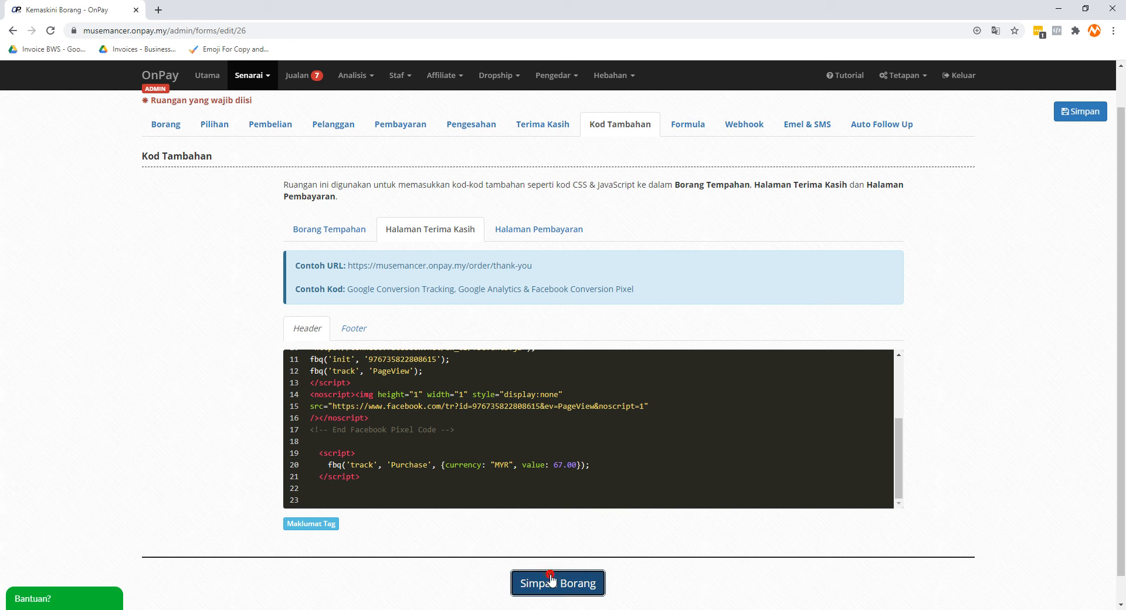
click(558, 582)
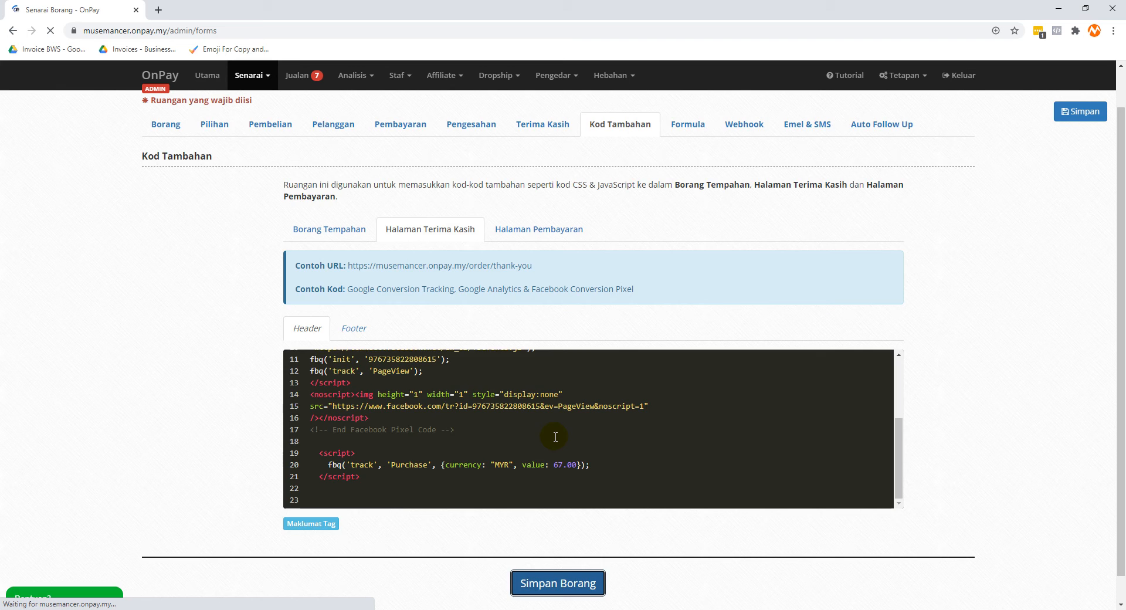
click(557, 582)
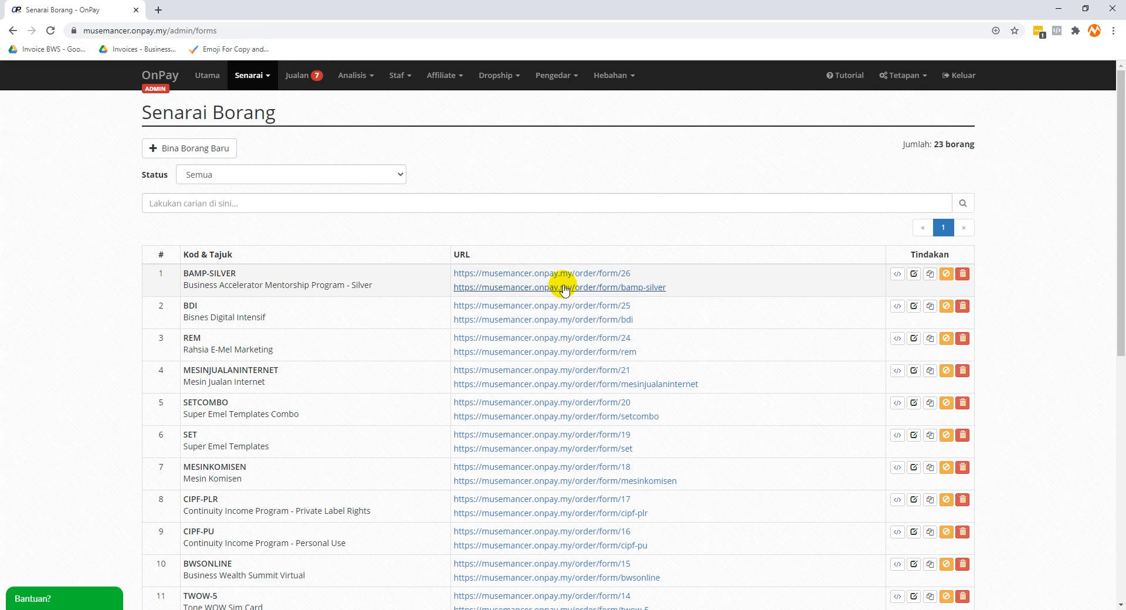
mouse_move(566, 277)
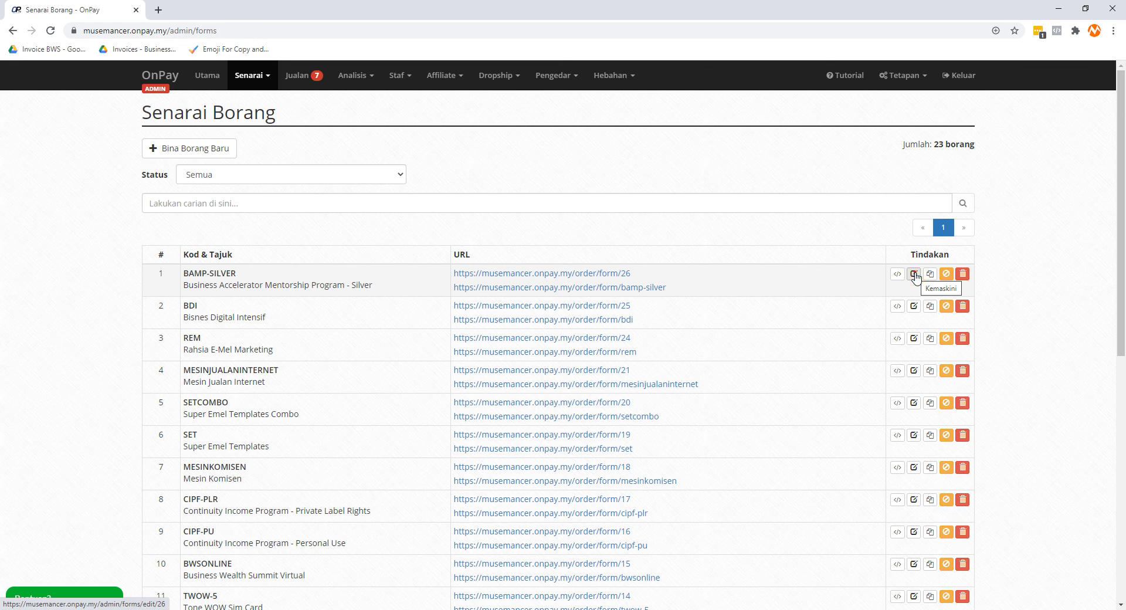
Edit BAMP-SILVER from the form list and view its Kod Tambahan order form header
click(914, 274)
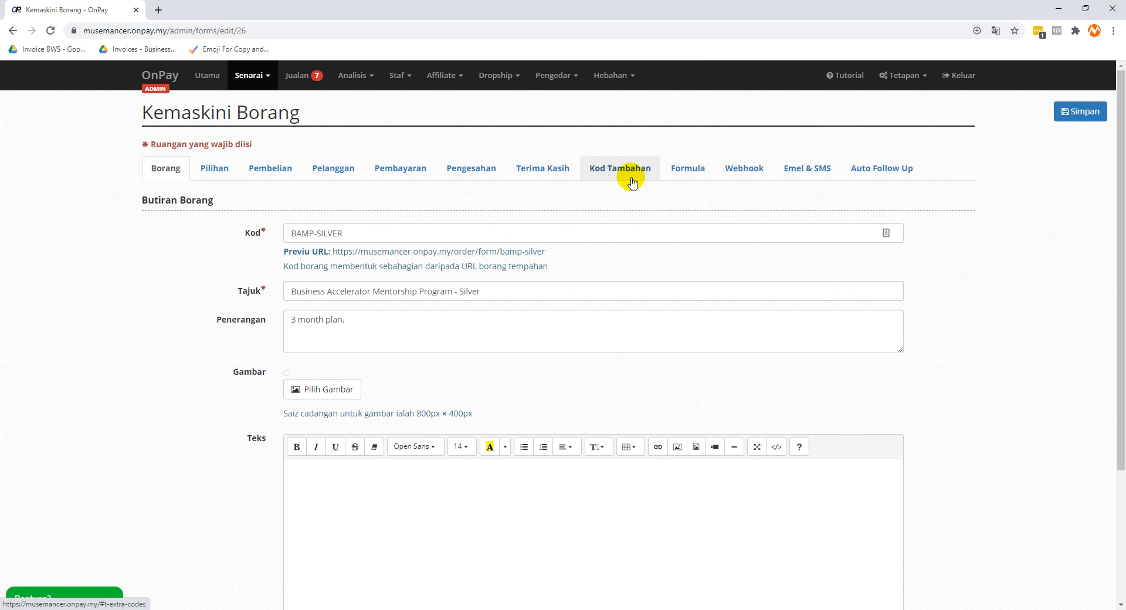
click(619, 168)
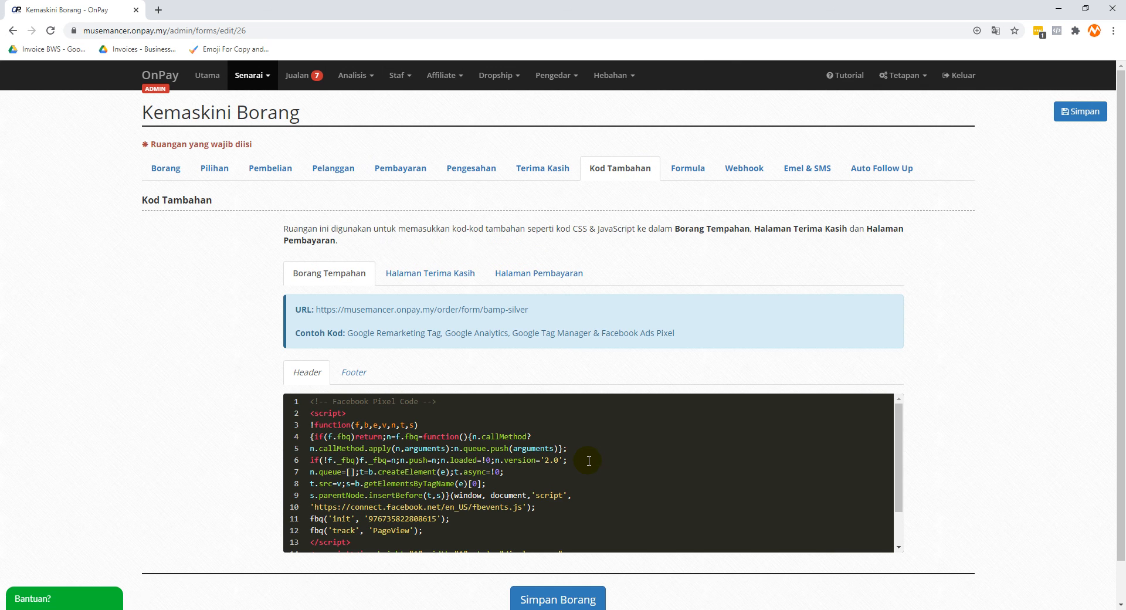
scroll(down, 3)
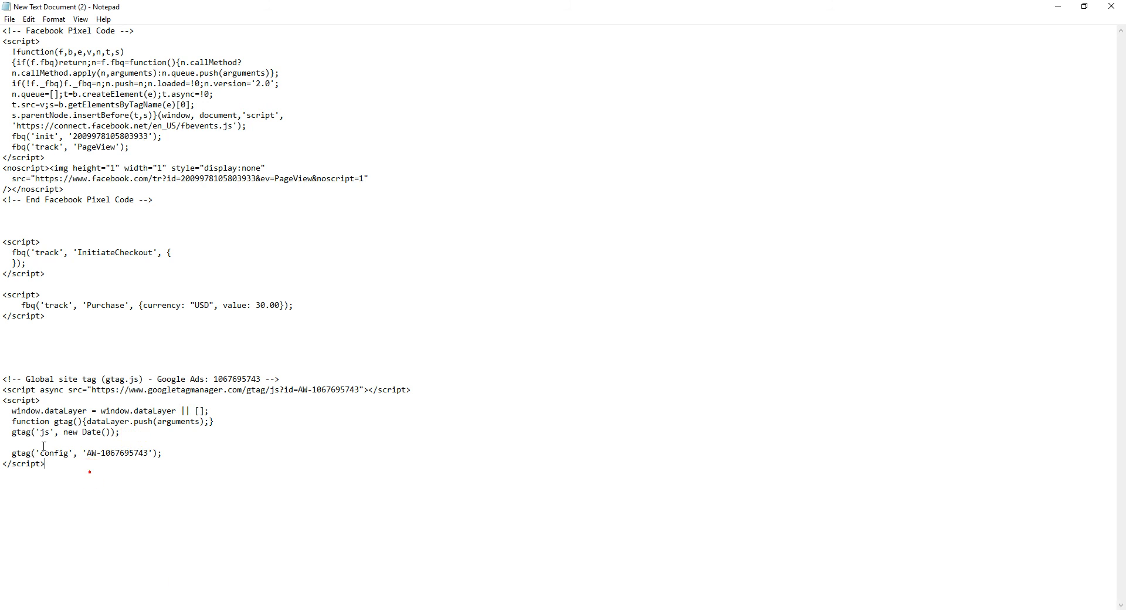
Select the Google Ads gtag.js script block in the Notepad notes
drag(3, 379, 45, 464)
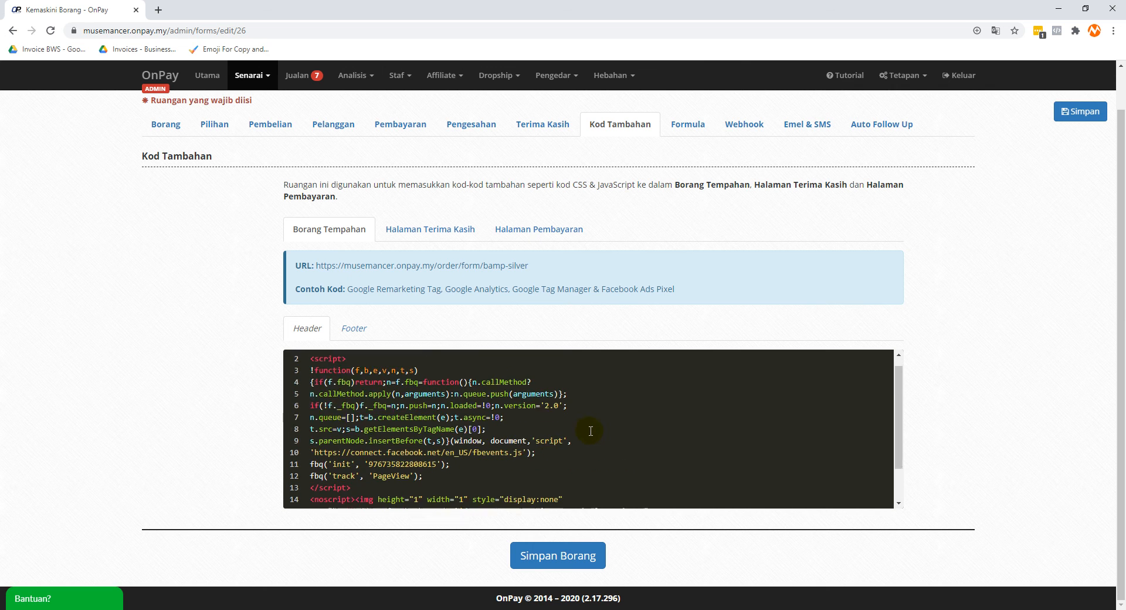
Review the BAMP-SILVER header code and save the form with Simpan Borang
scroll(down, 3)
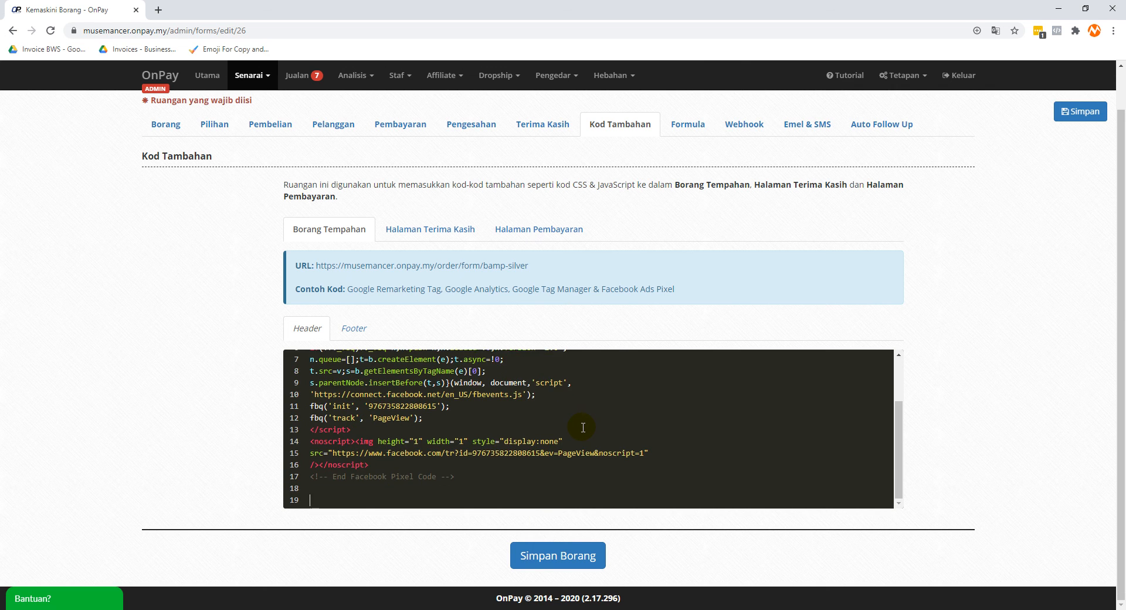
scroll(down, 3)
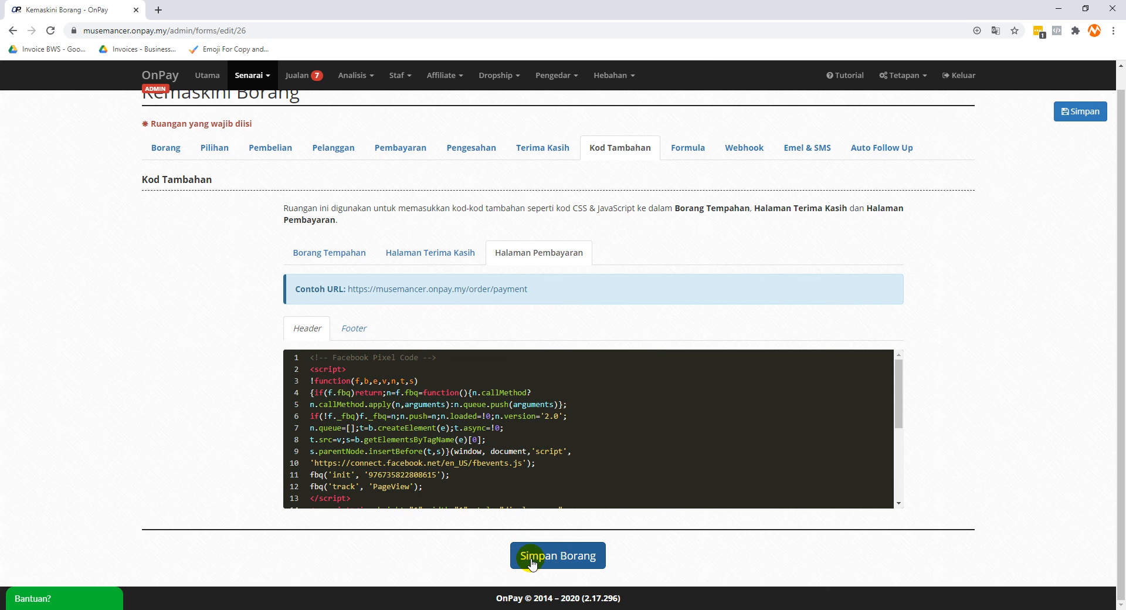
click(557, 555)
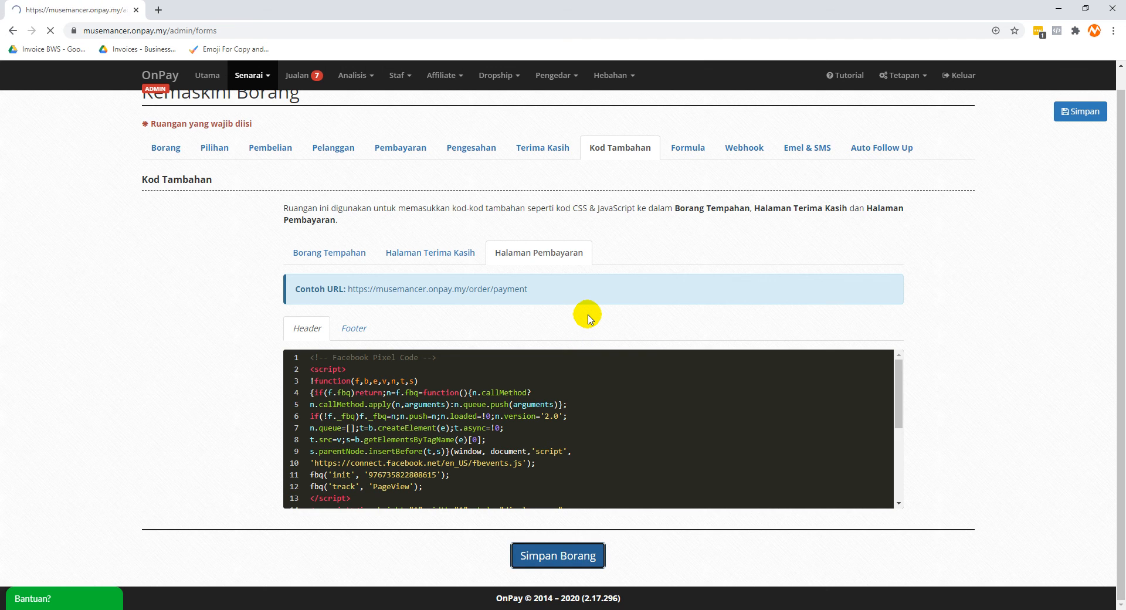
click(557, 555)
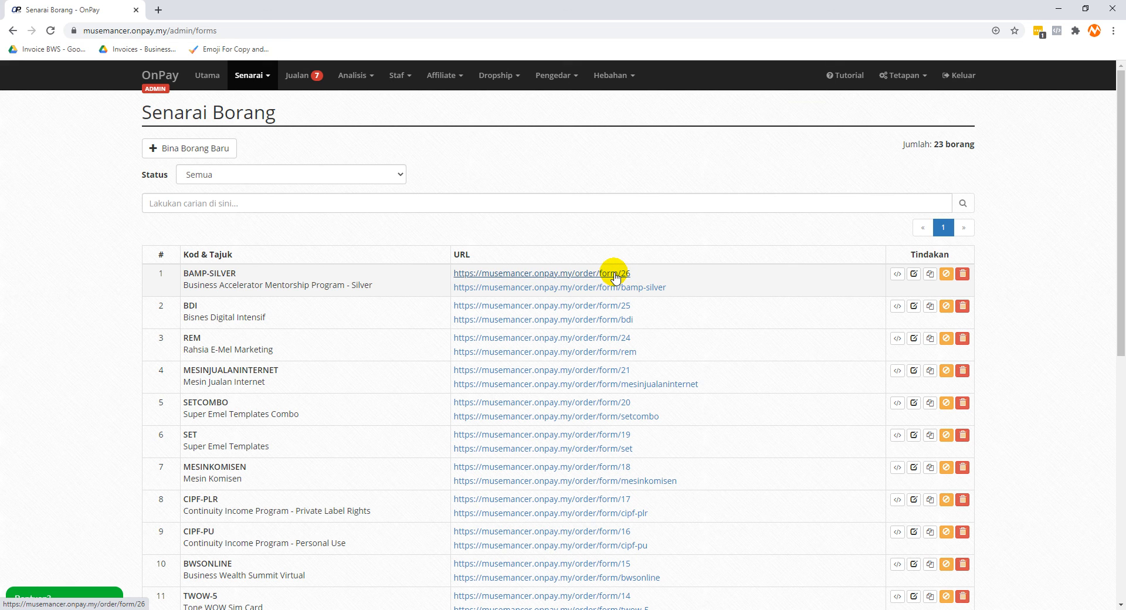
mouse_move(631, 295)
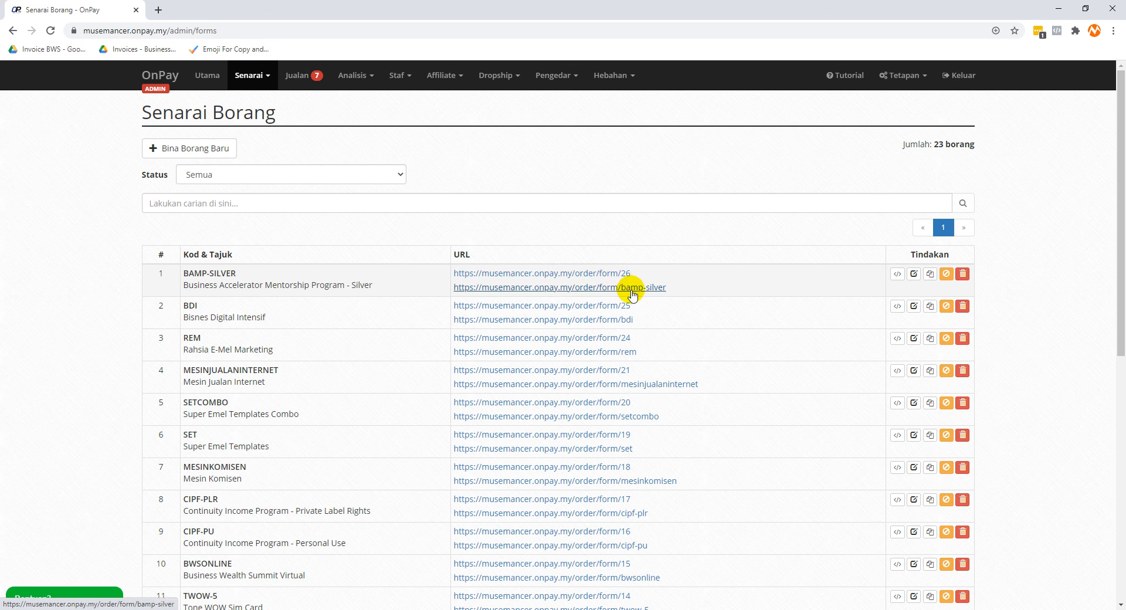